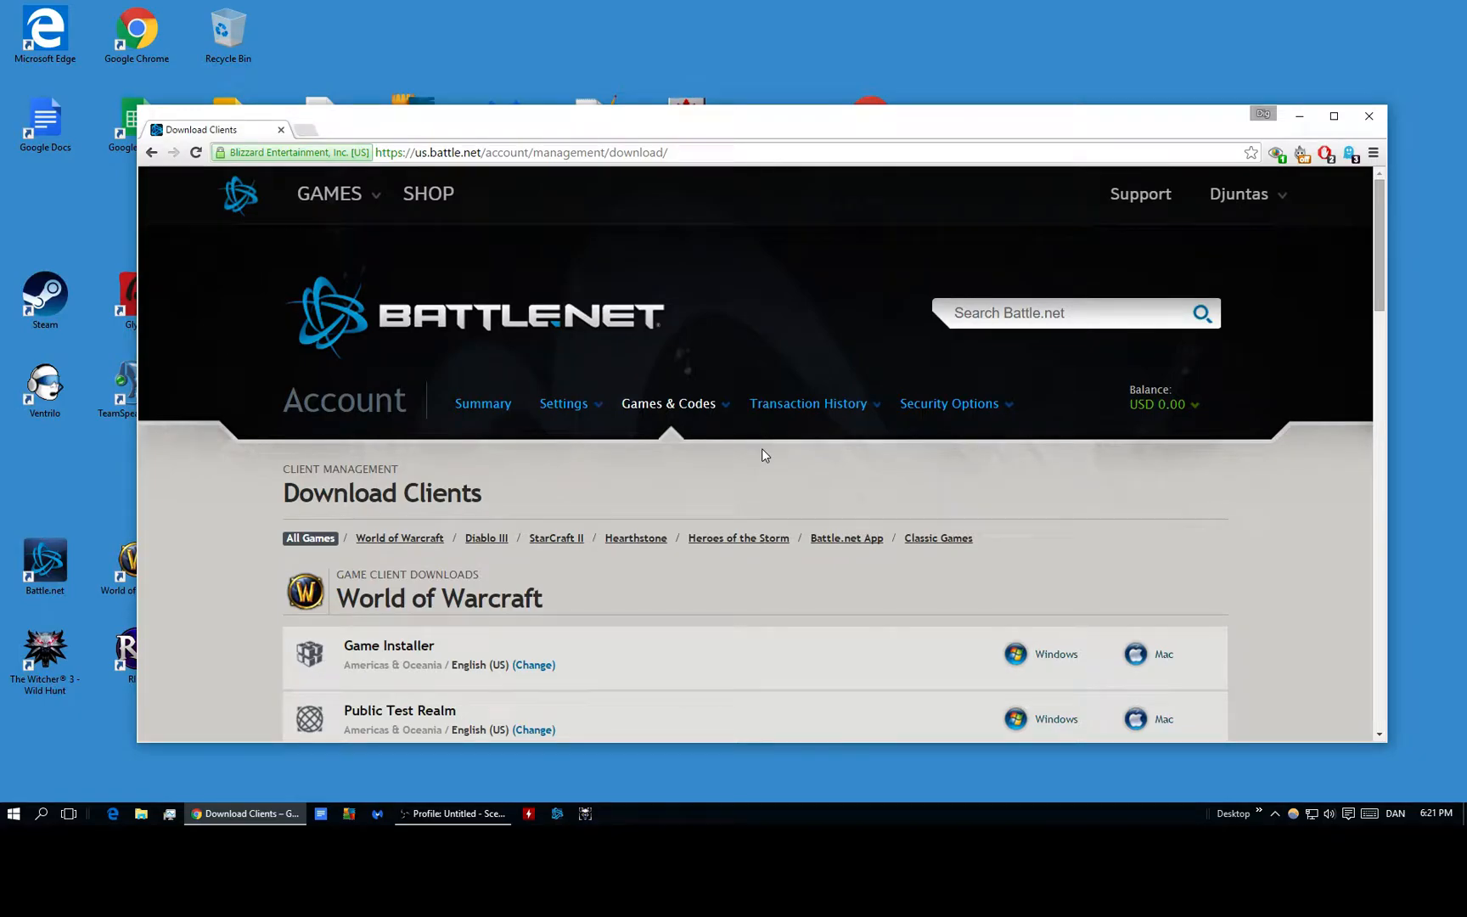
Leave the download list and go to the Battle.net account Summary page.
scroll("down", 3)
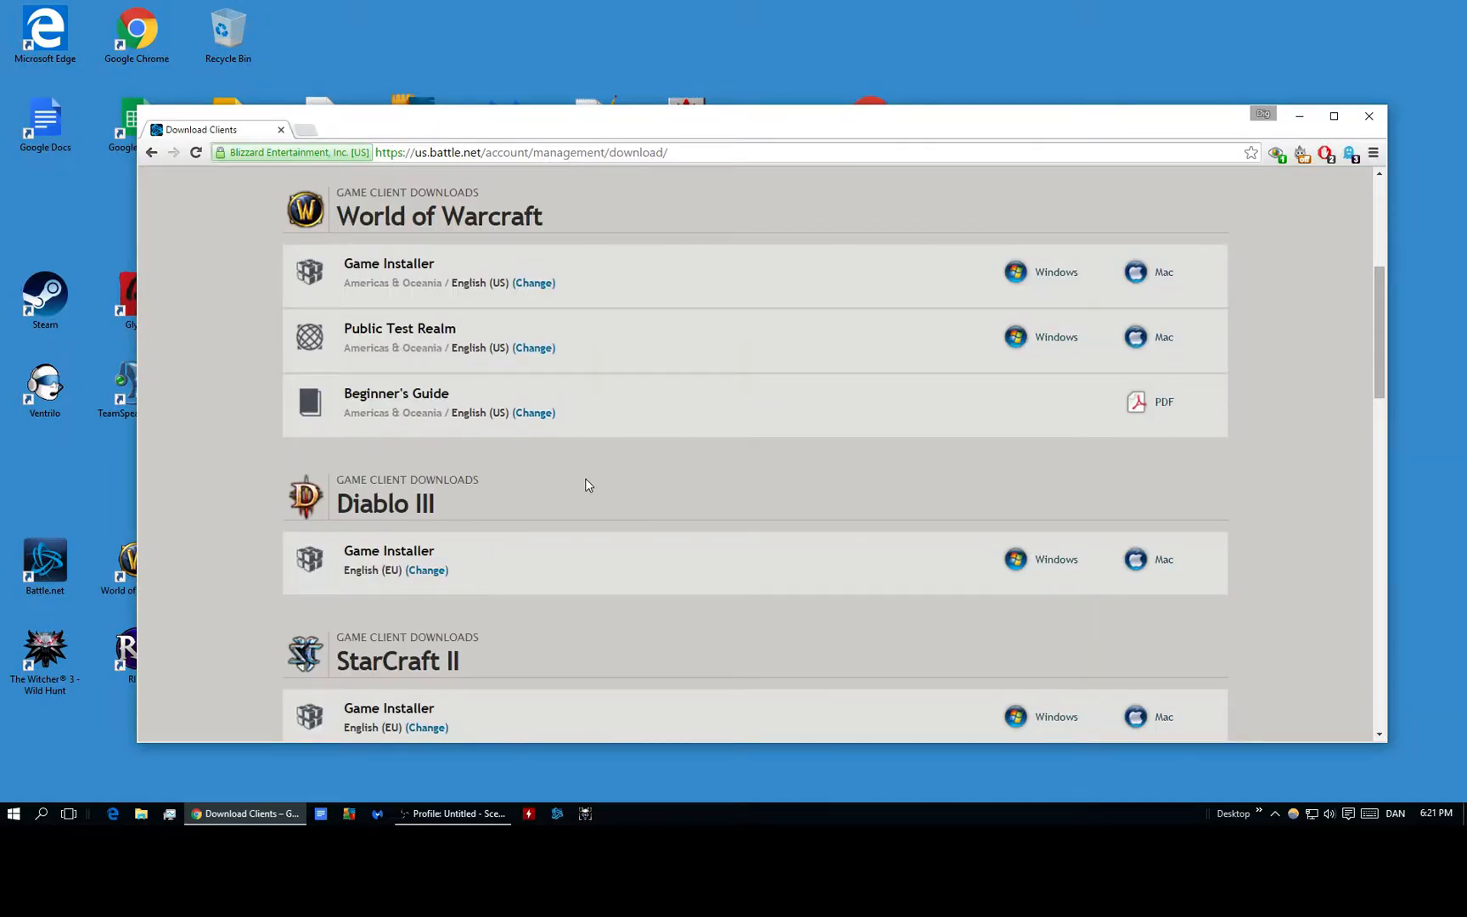
scroll("up", 3)
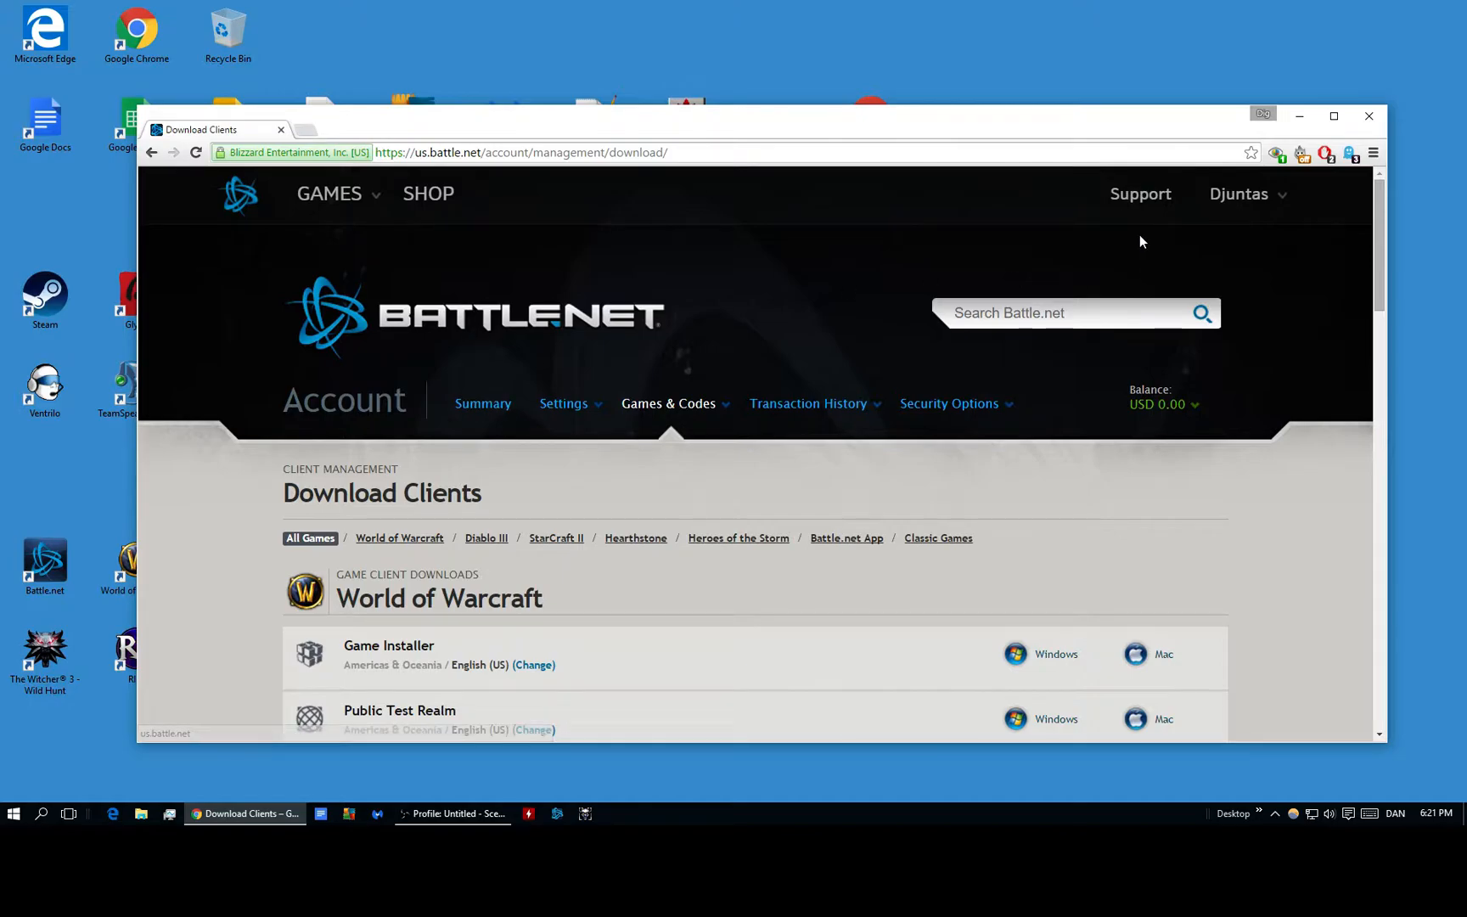
mouse_move(504, 186)
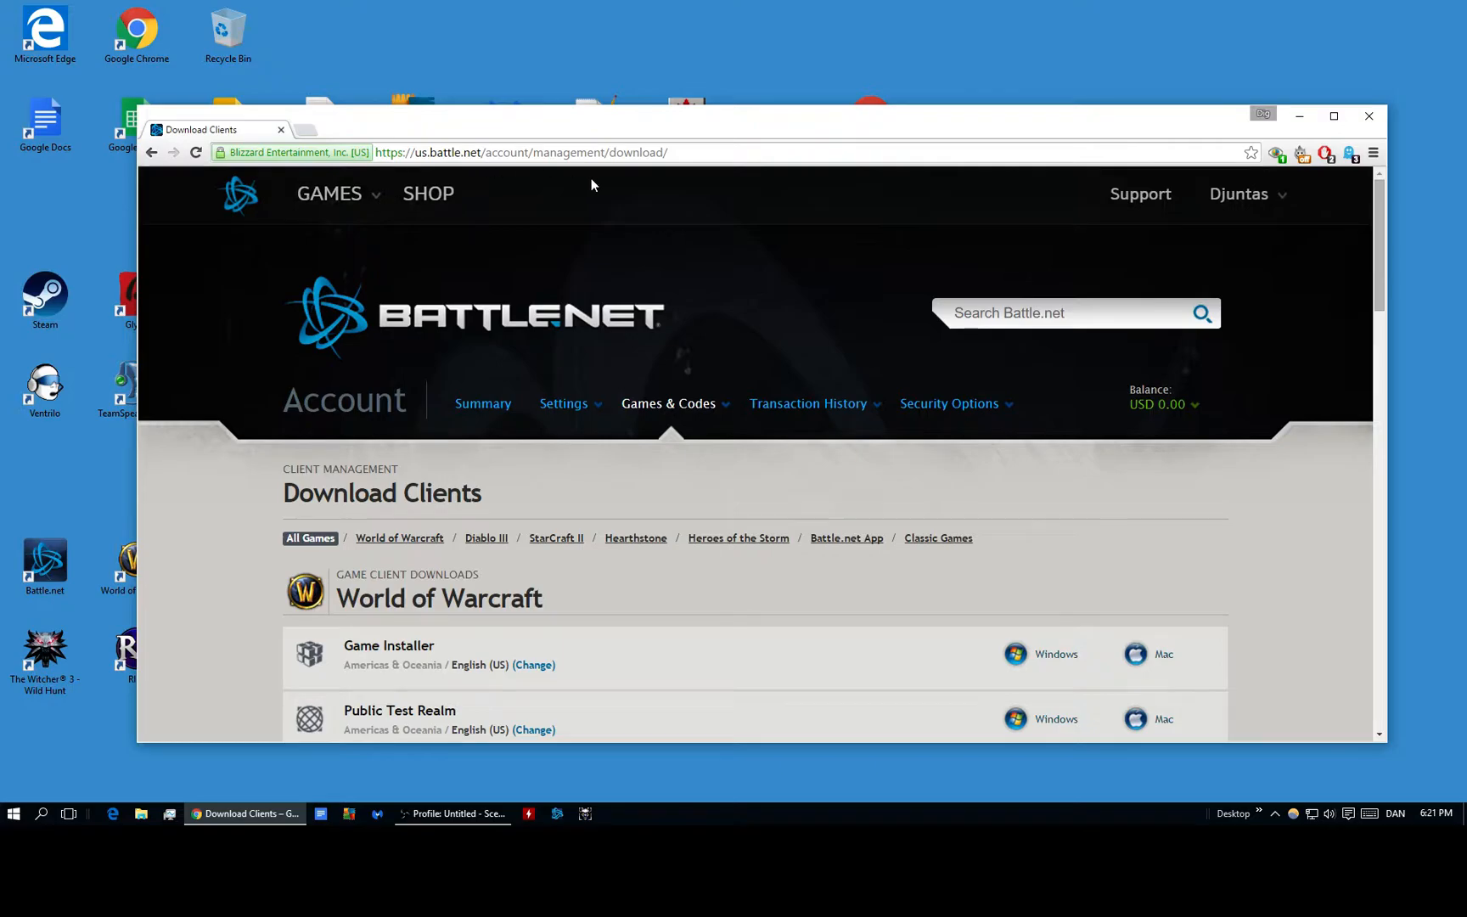
mouse_move(433, 168)
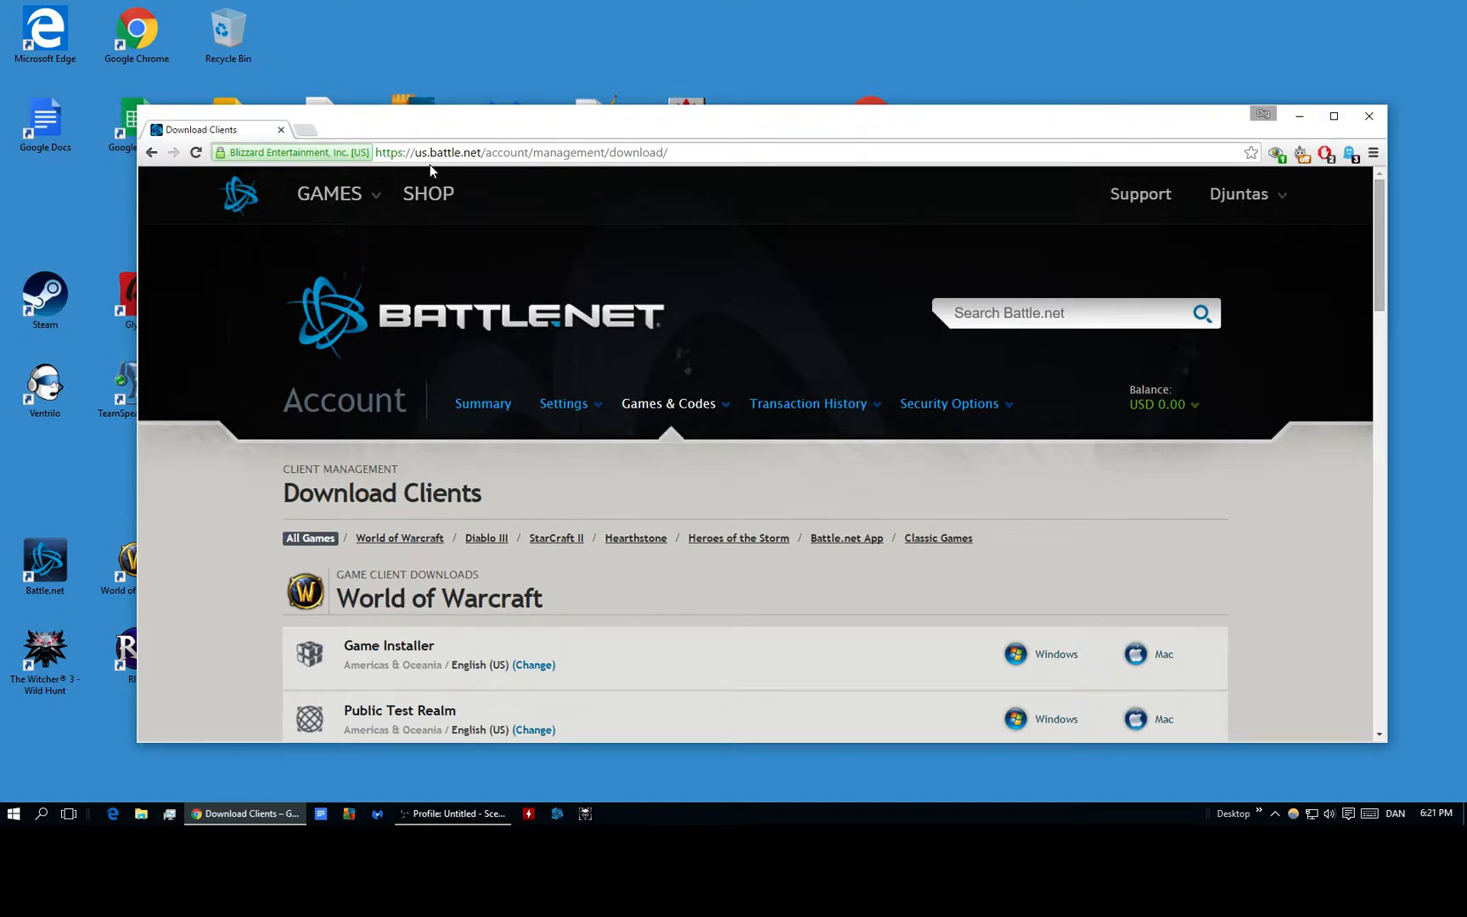
mouse_move(469, 173)
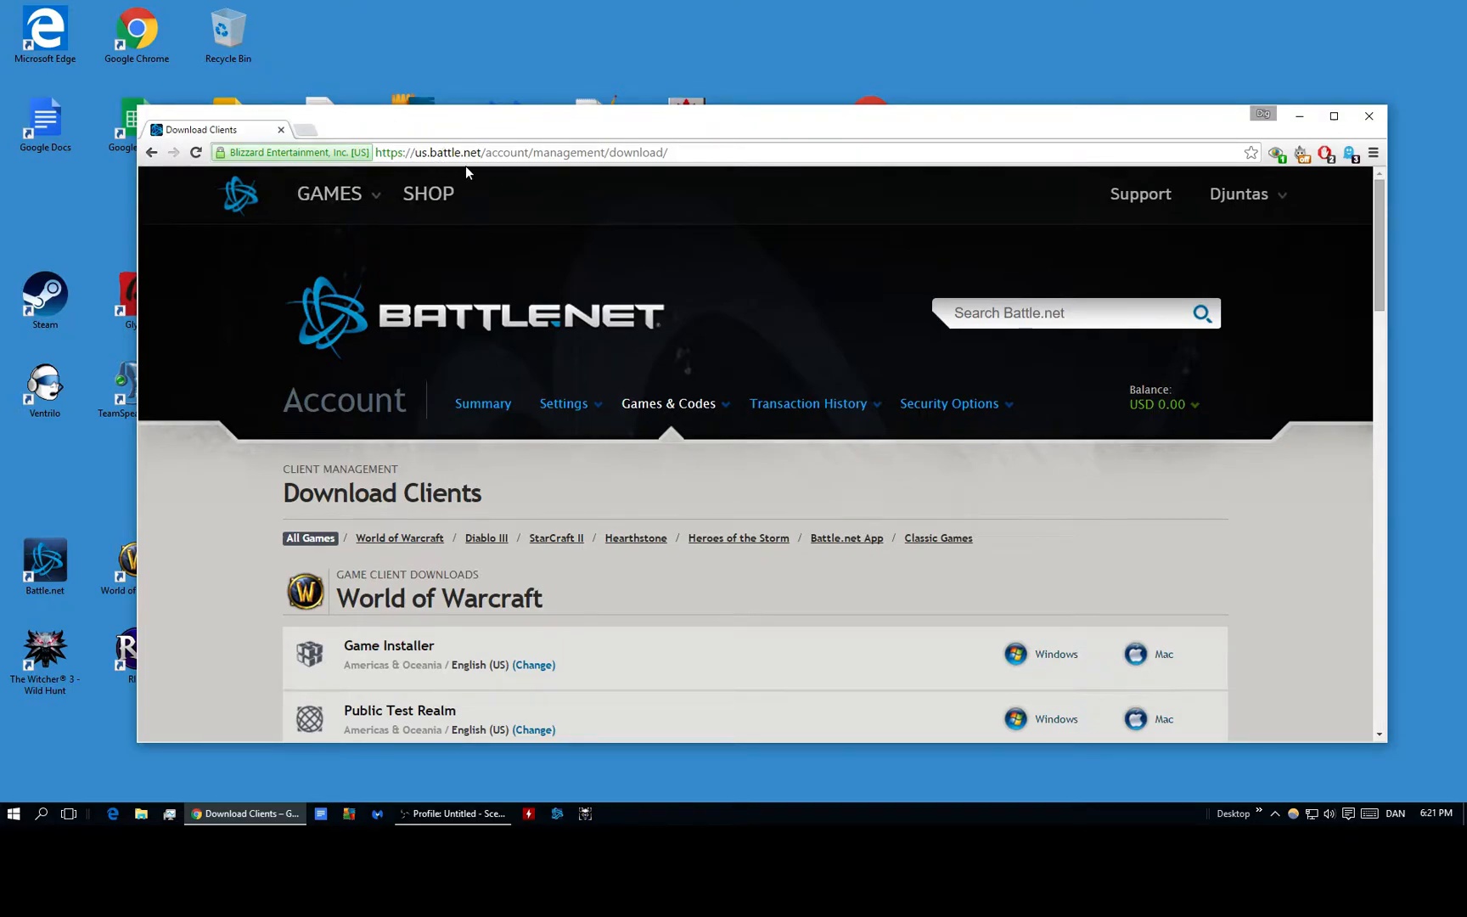
scroll("down", 3)
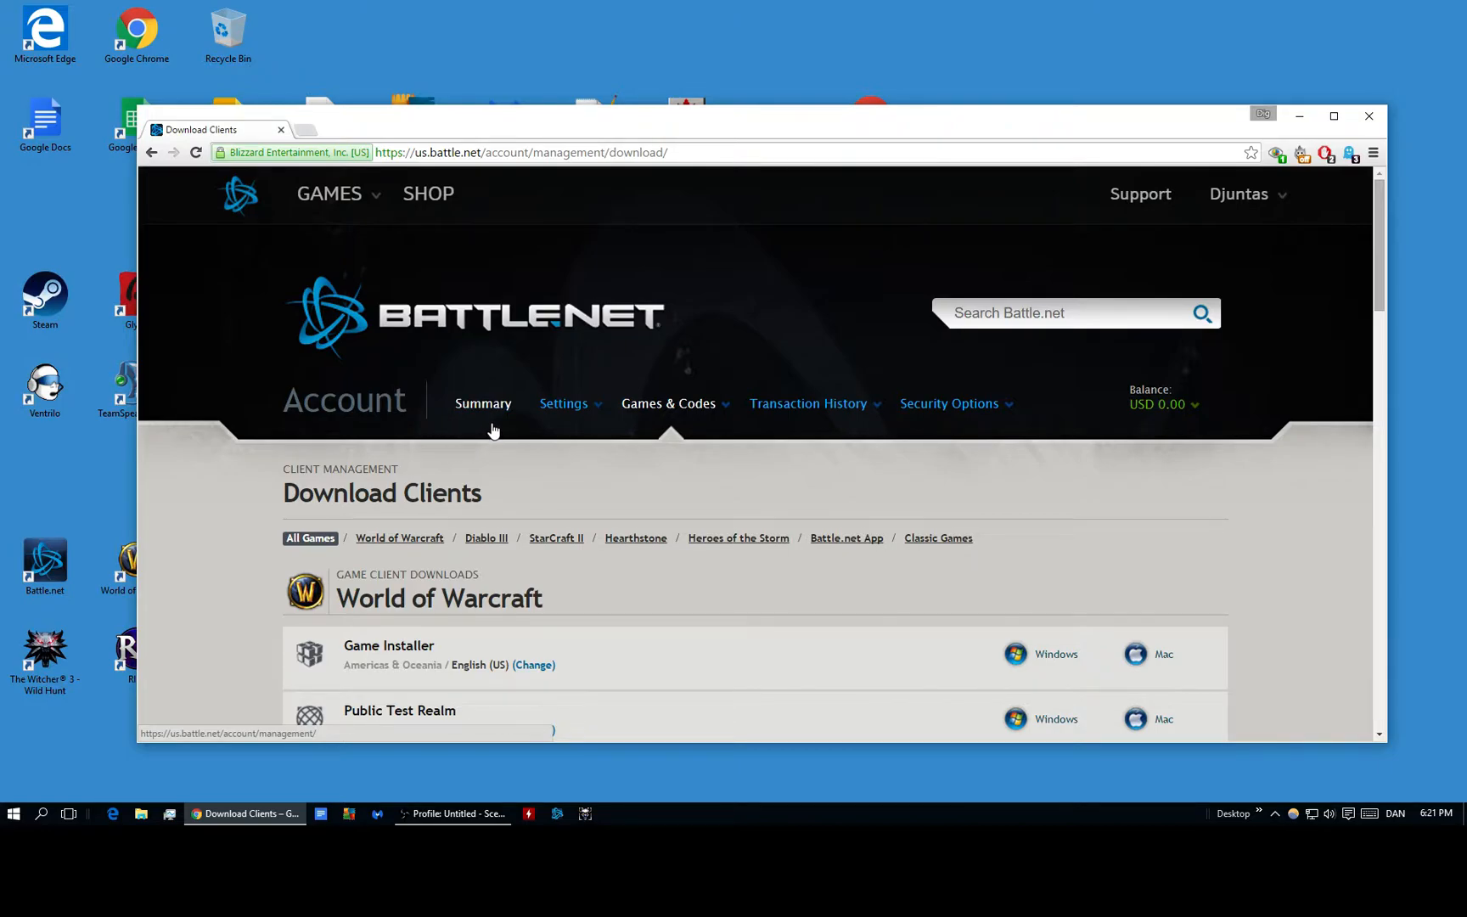
left_click(483, 404)
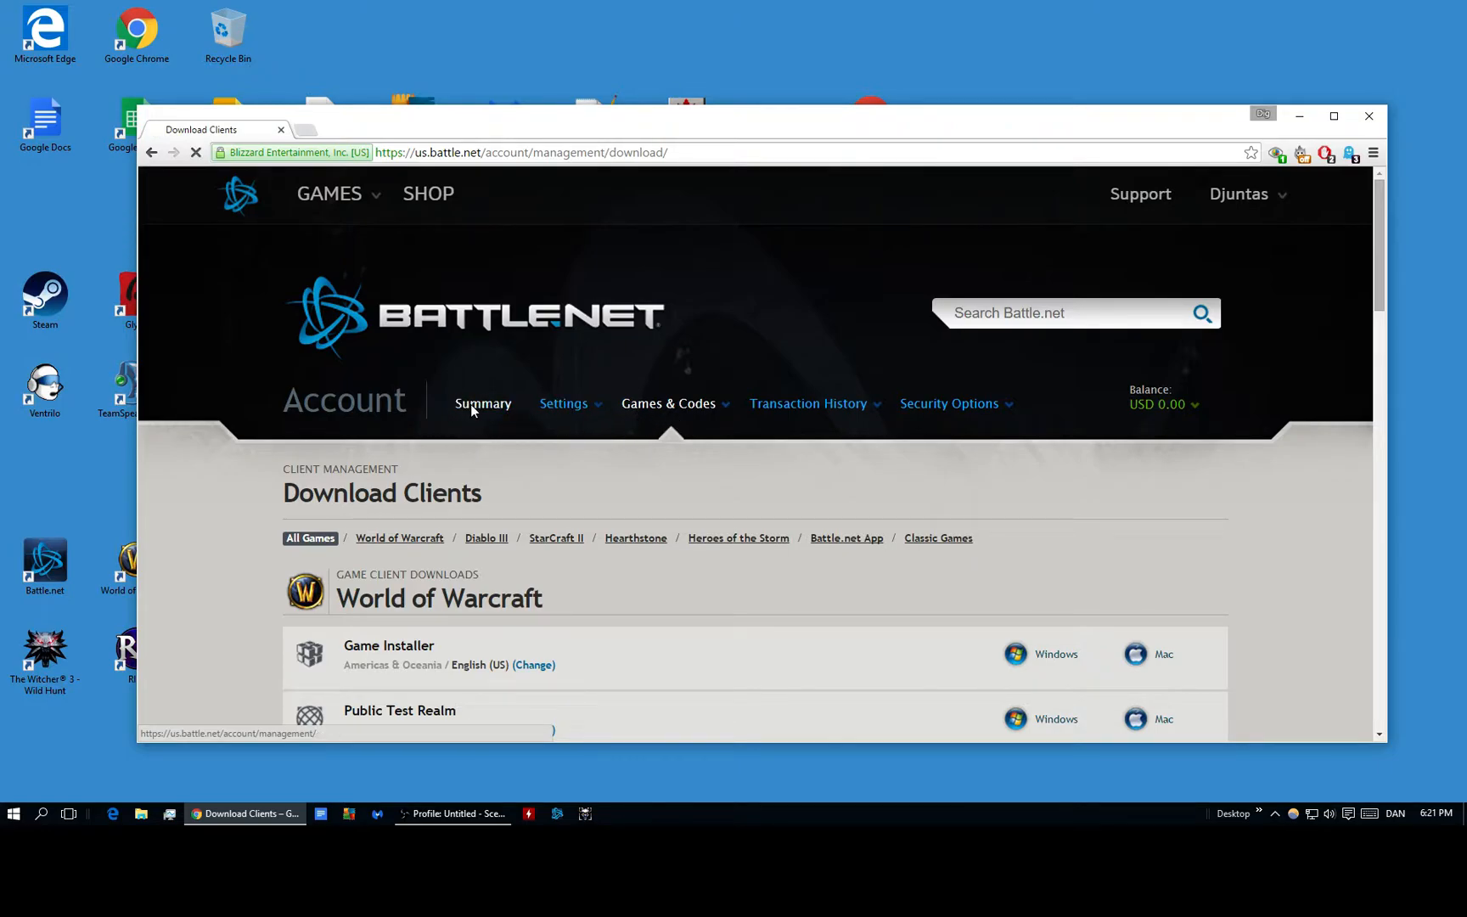
left_click(482, 404)
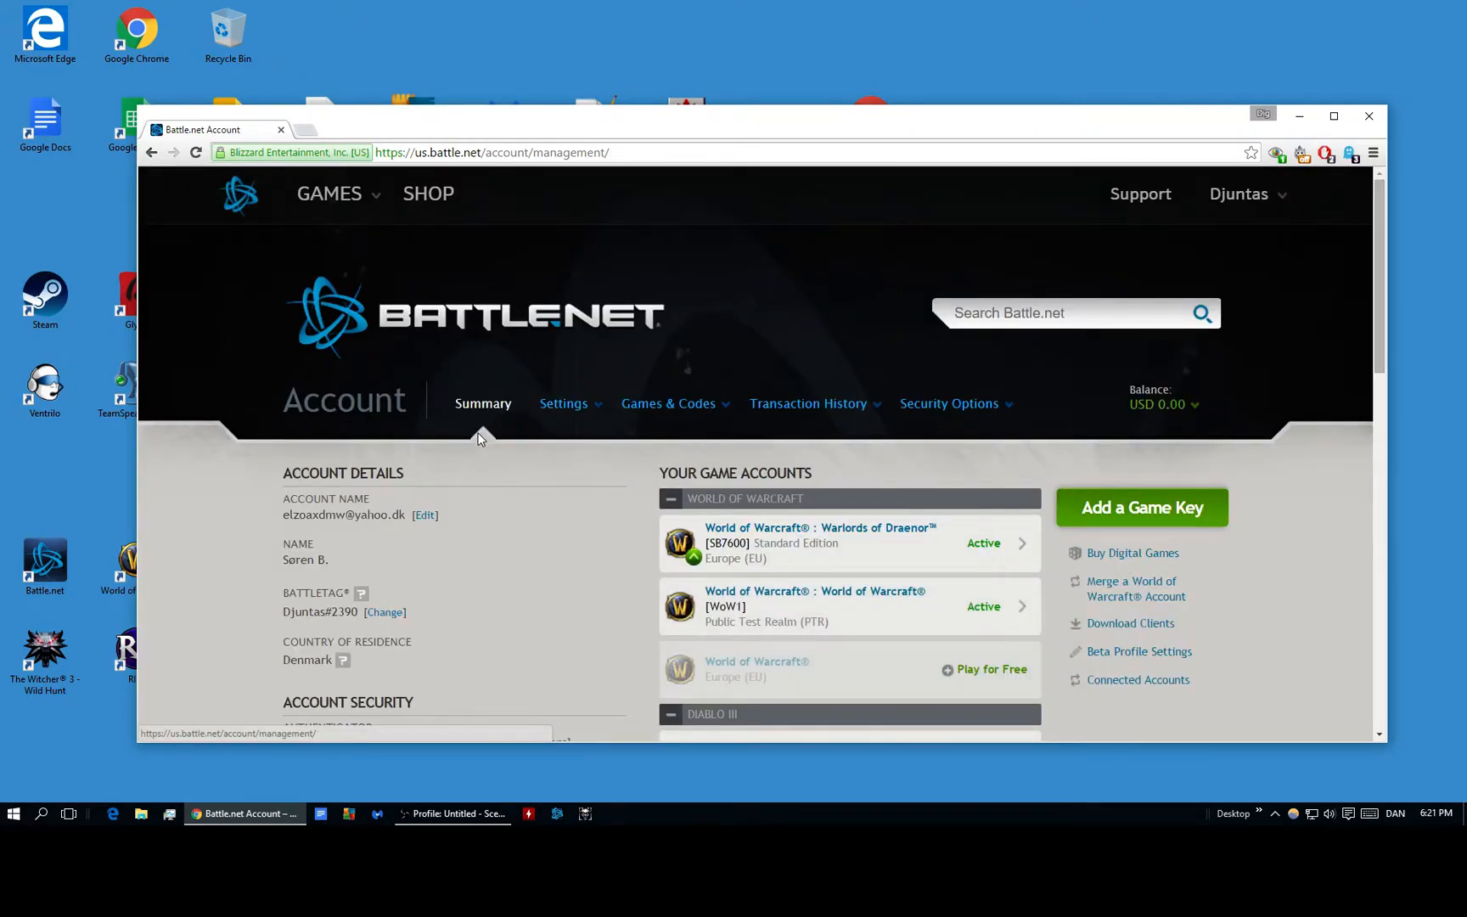
Scroll down through Your Game Accounts, from World of Warcraft to classic titles like Diablo II.
scroll("down", 3)
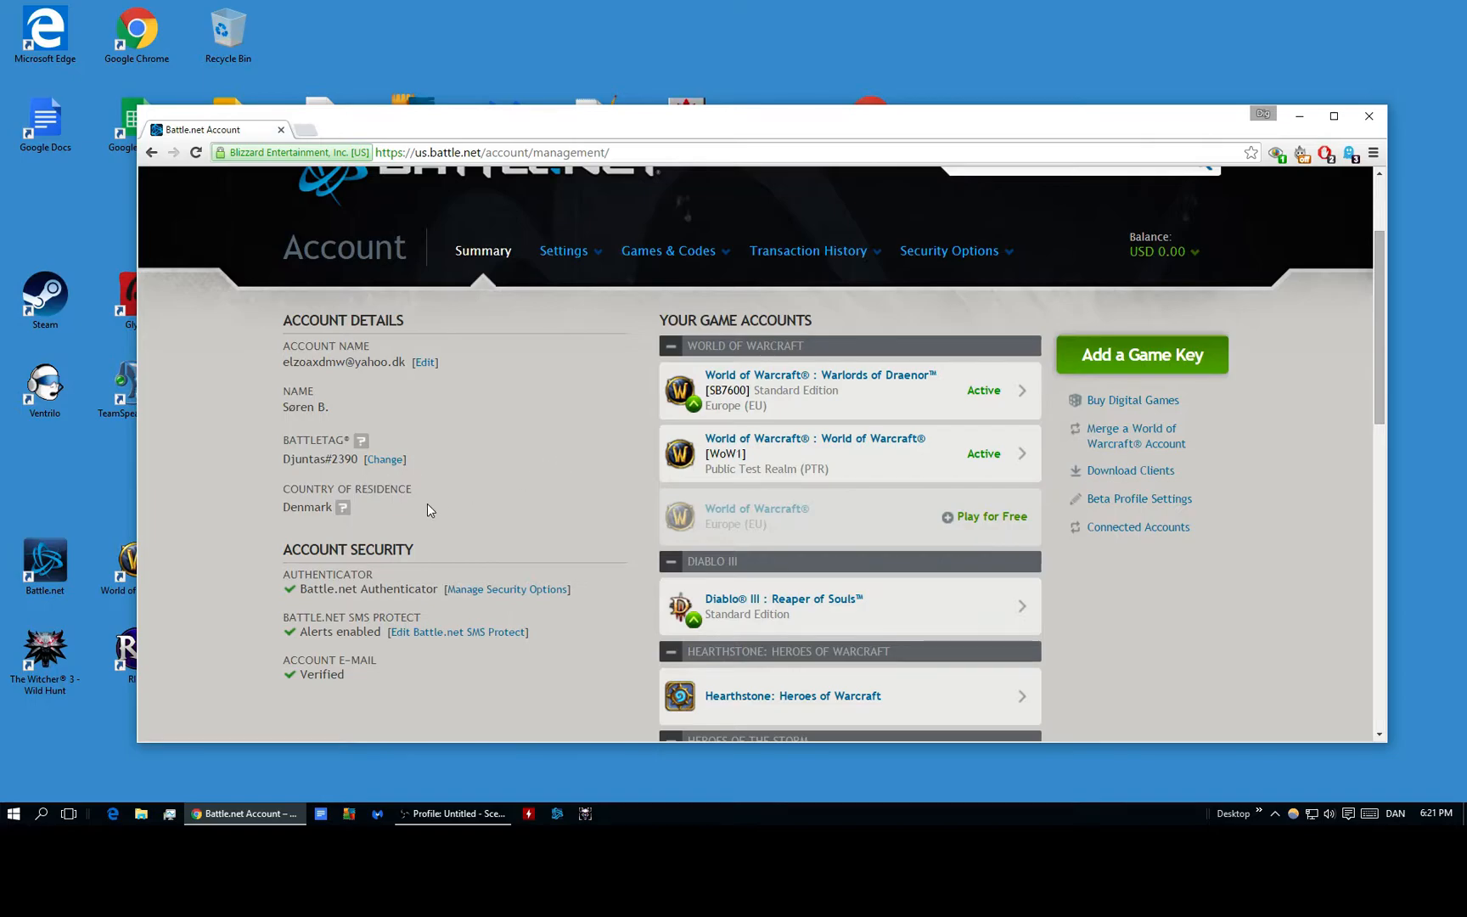
scroll("down", 3)
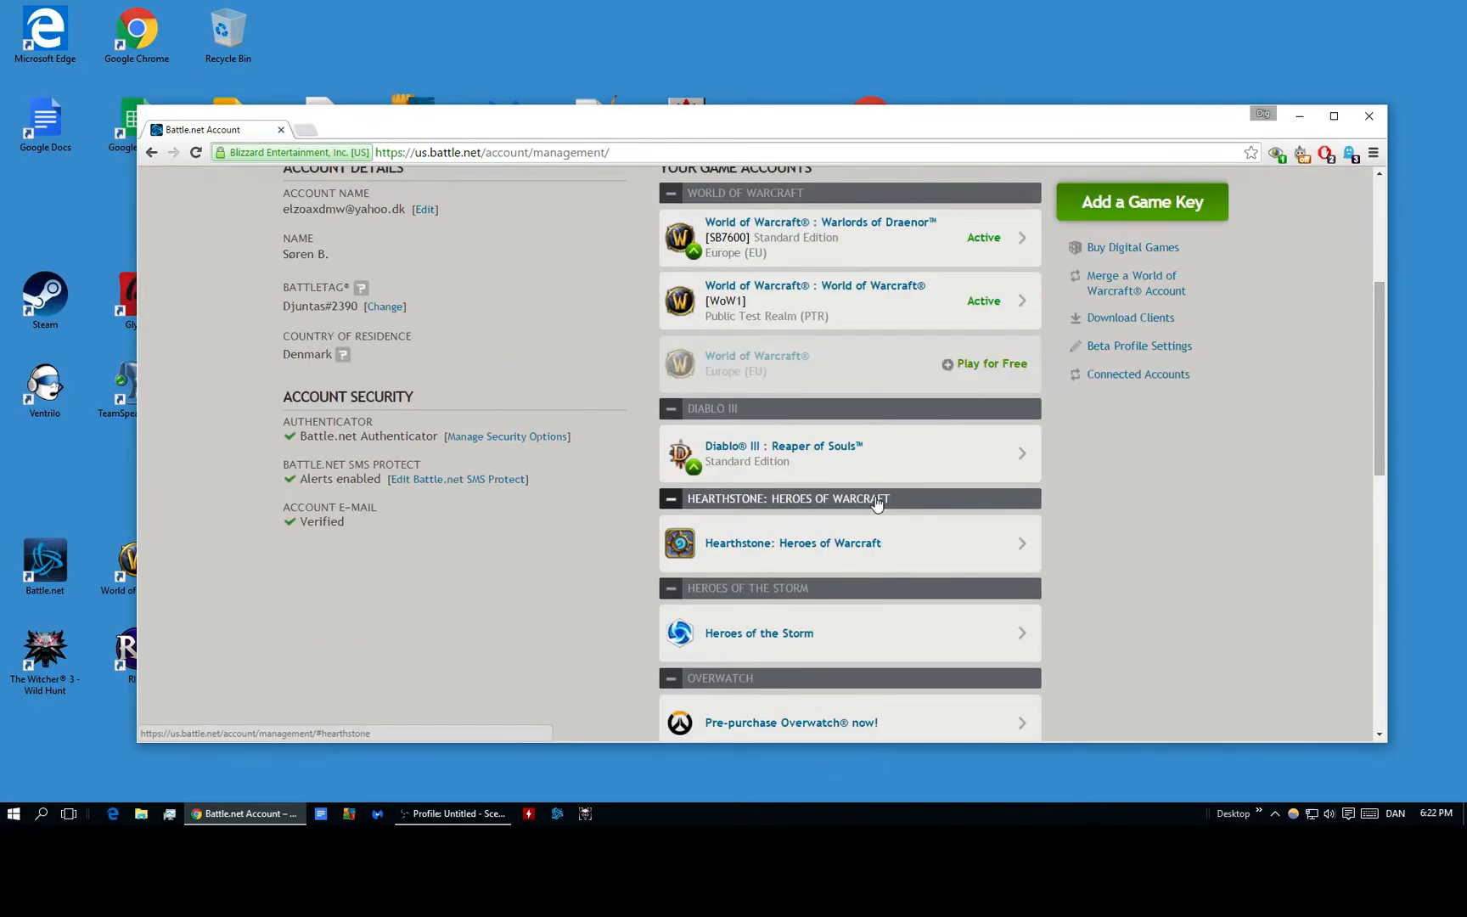
scroll("down", 3)
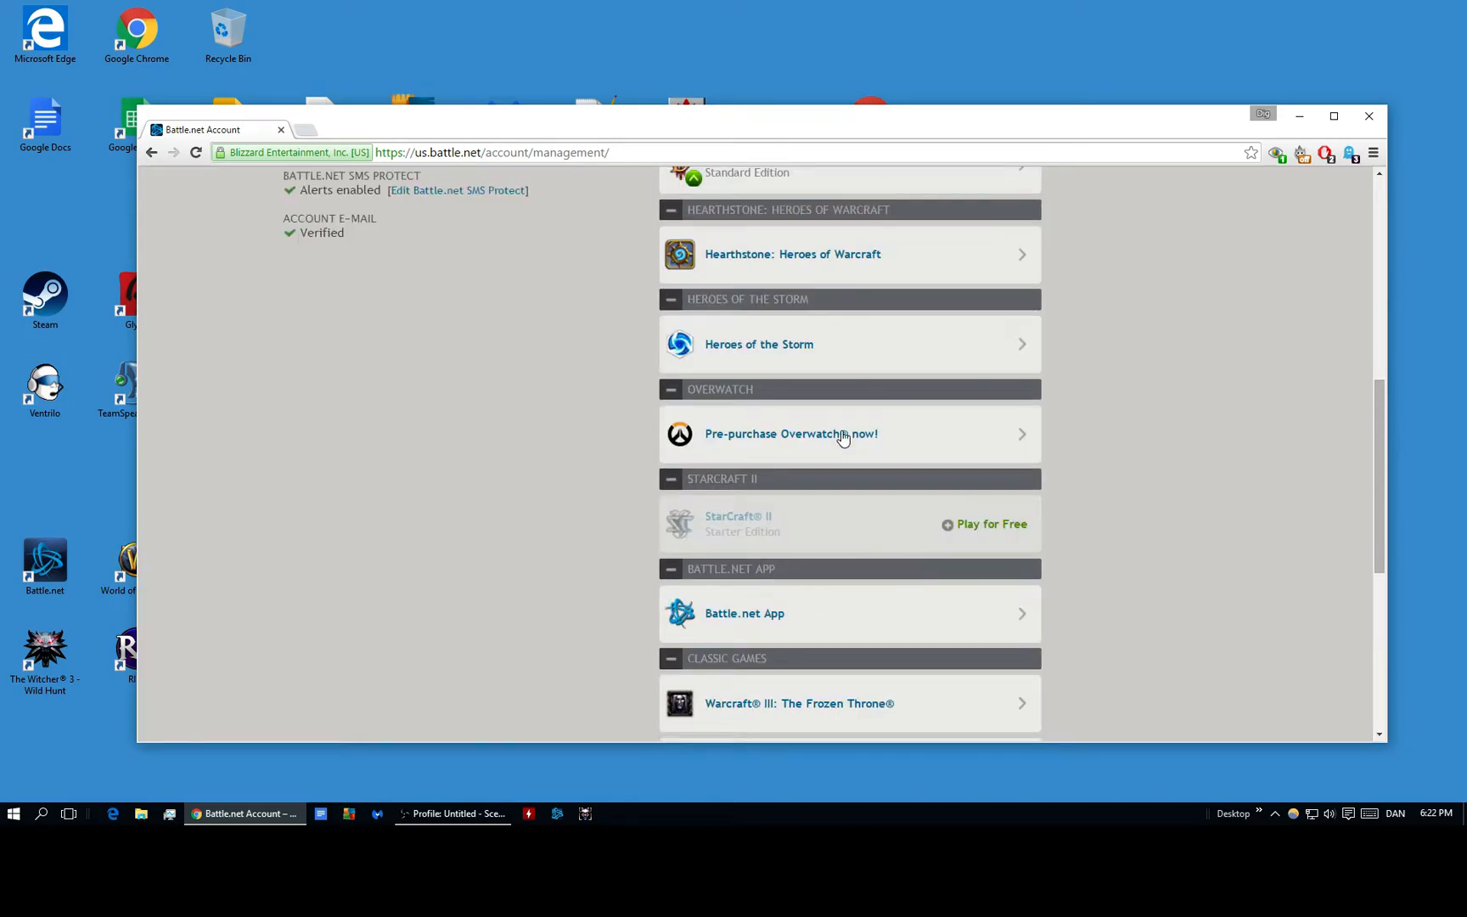
scroll("down", 3)
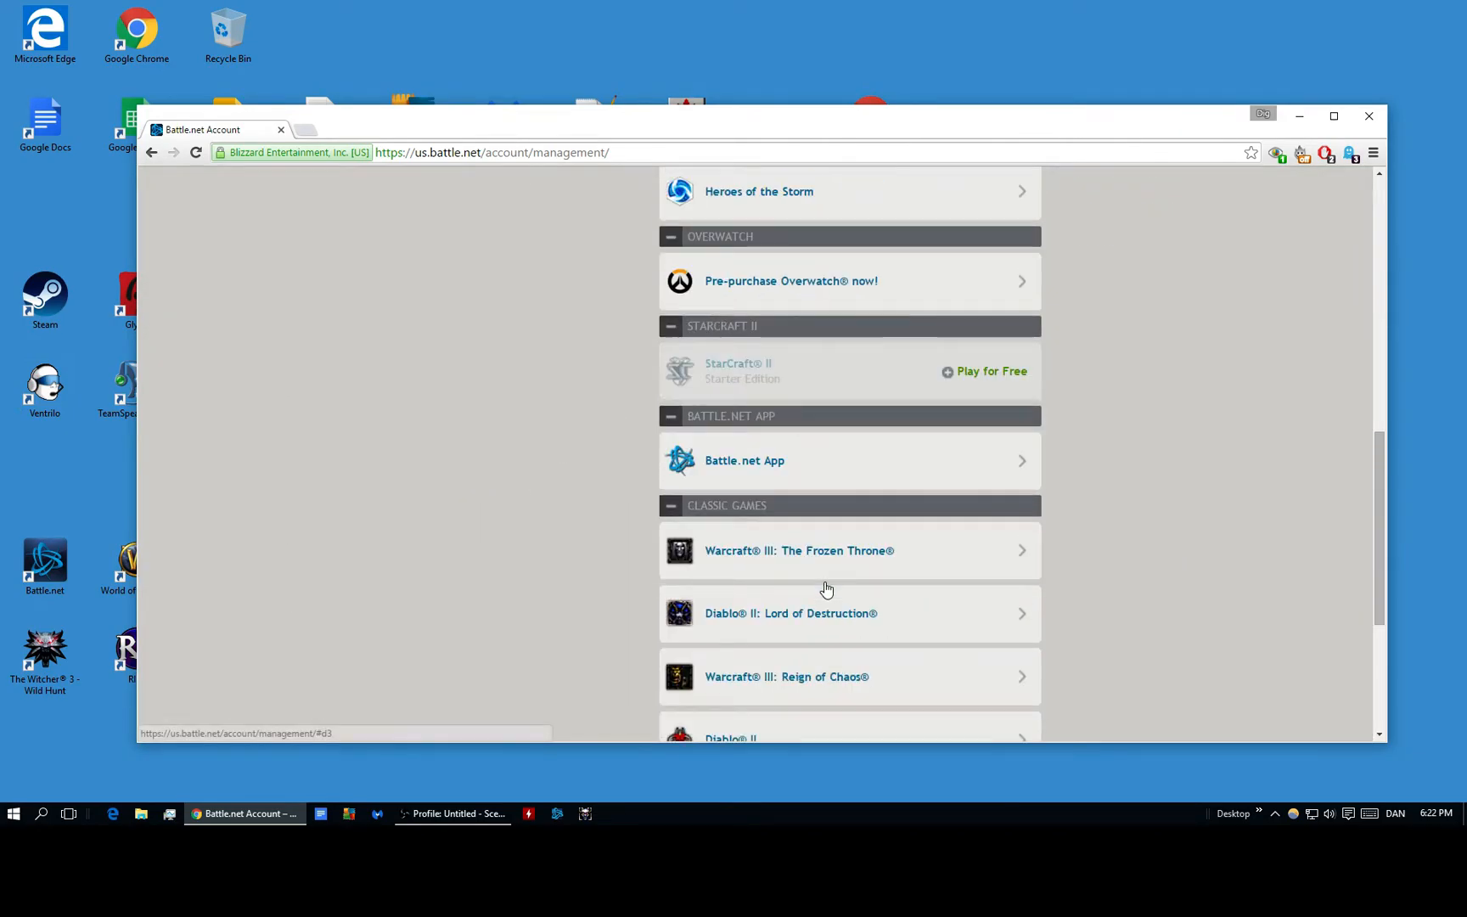
scroll("down", 3)
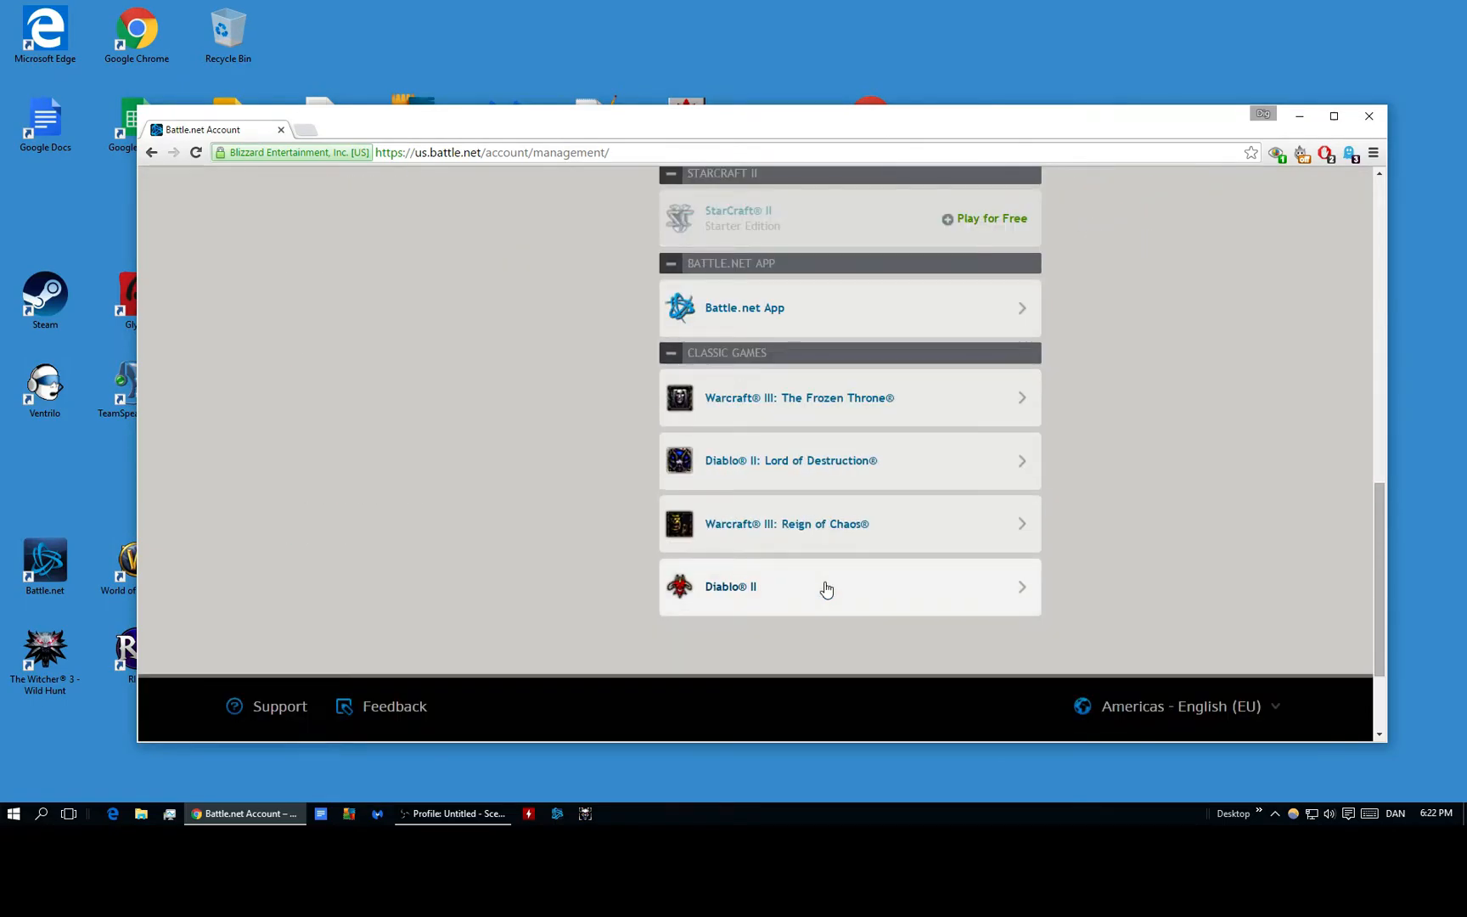
mouse_move(857, 588)
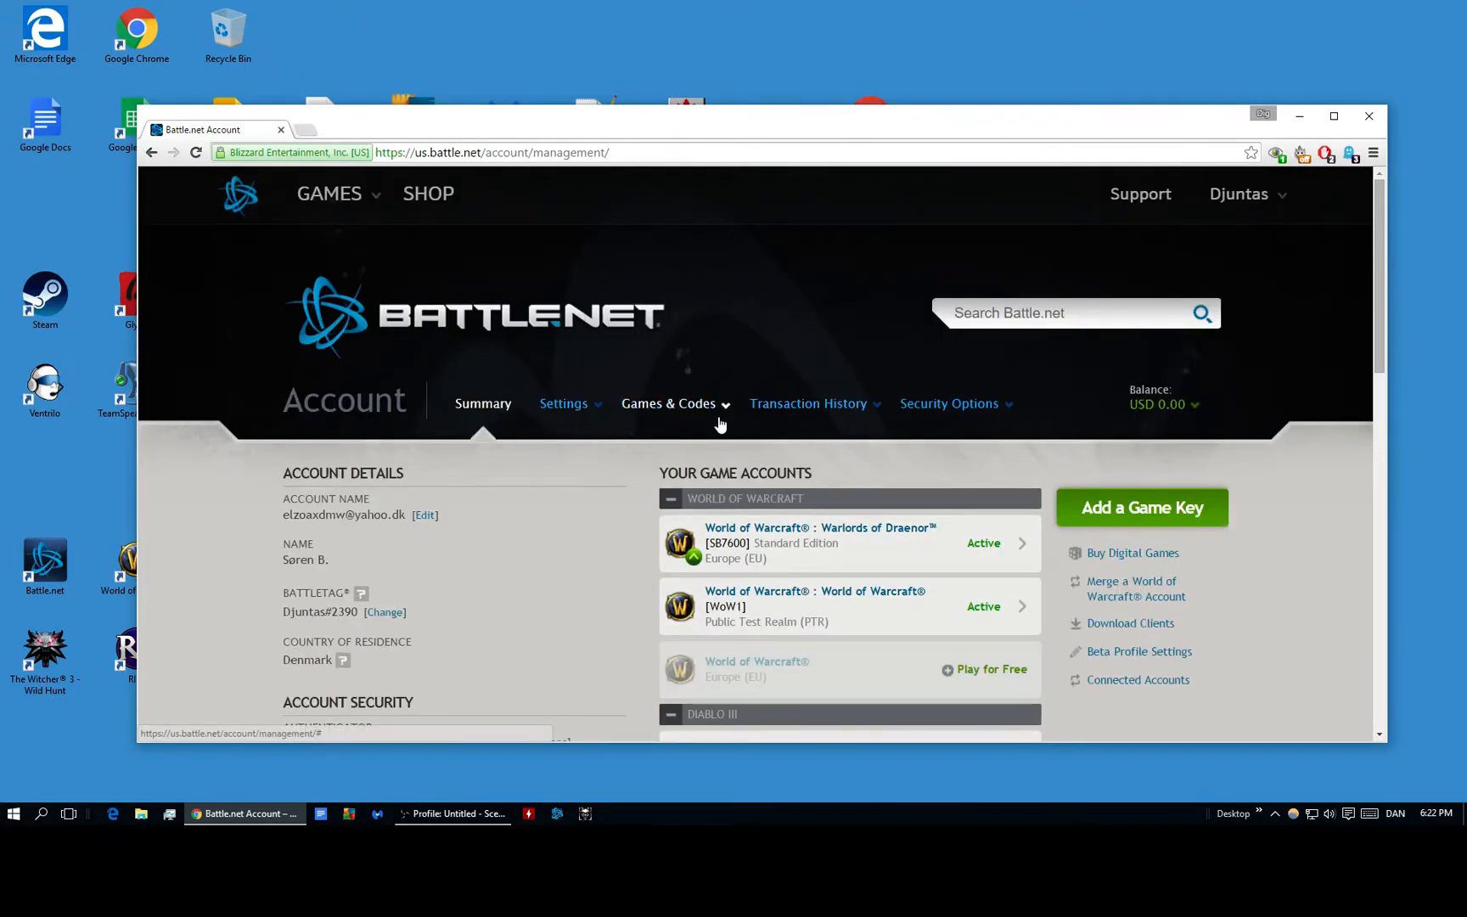
From the Games & Codes menu, choose Add a Game Key.
left_click(669, 404)
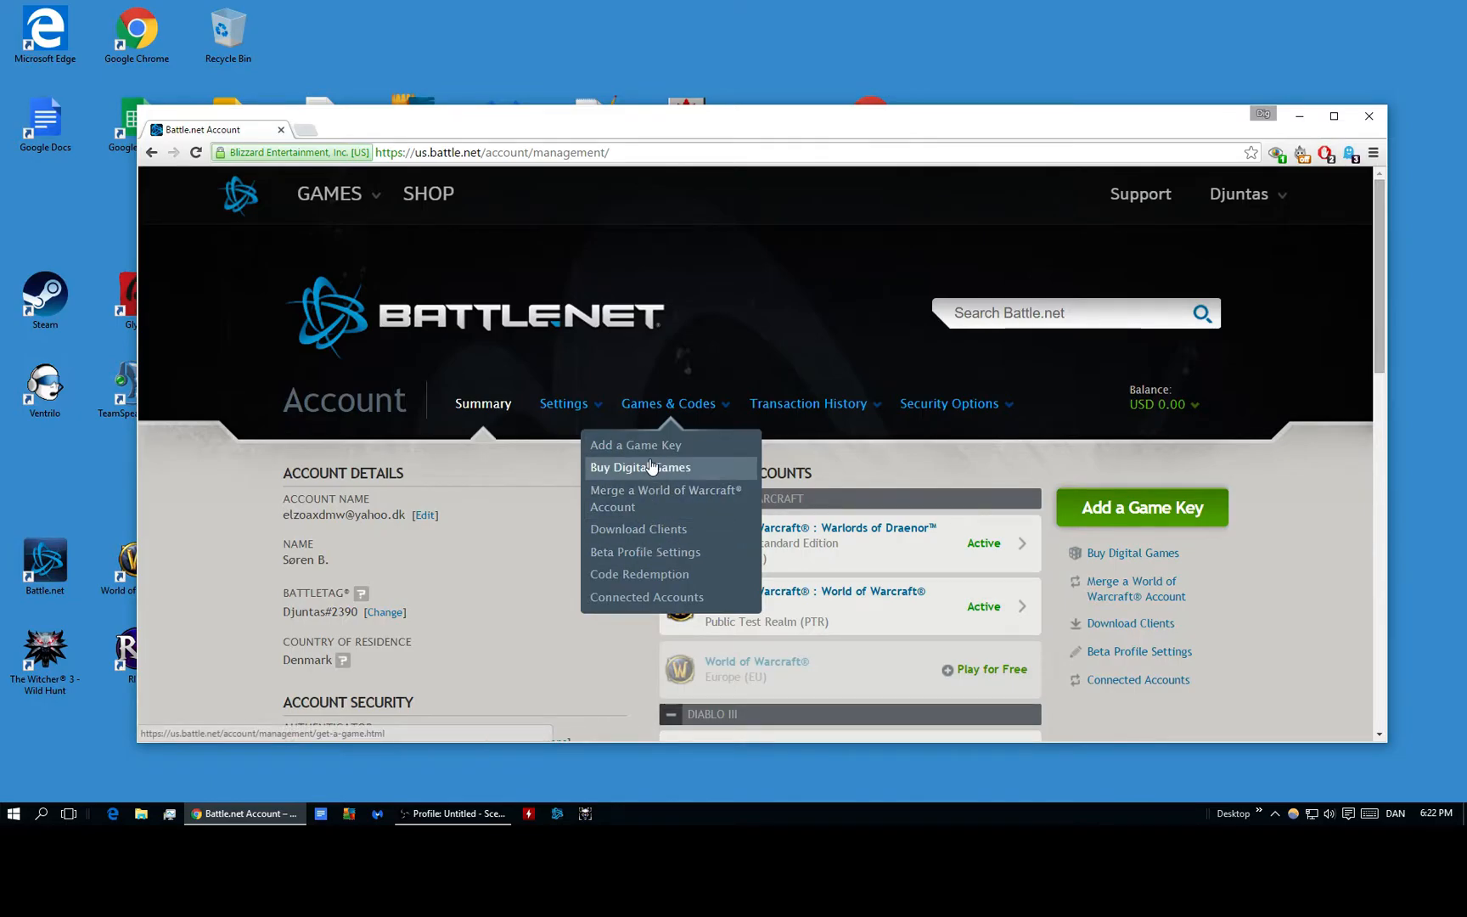
left_click(637, 445)
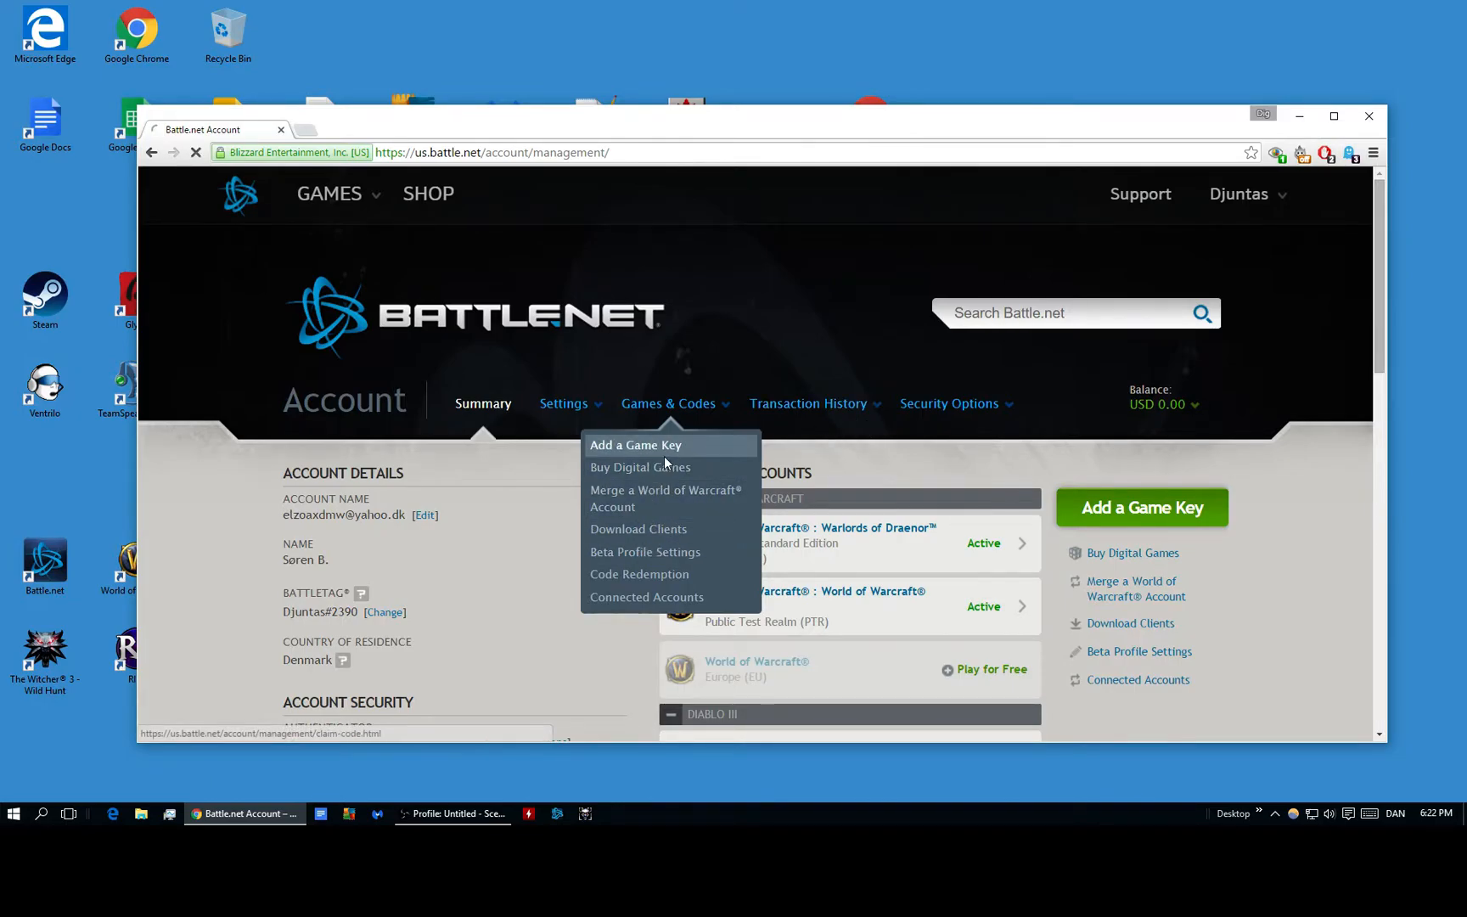
Review the Code Redemption page, scrolling between the empty code field and the help links.
left_click(639, 573)
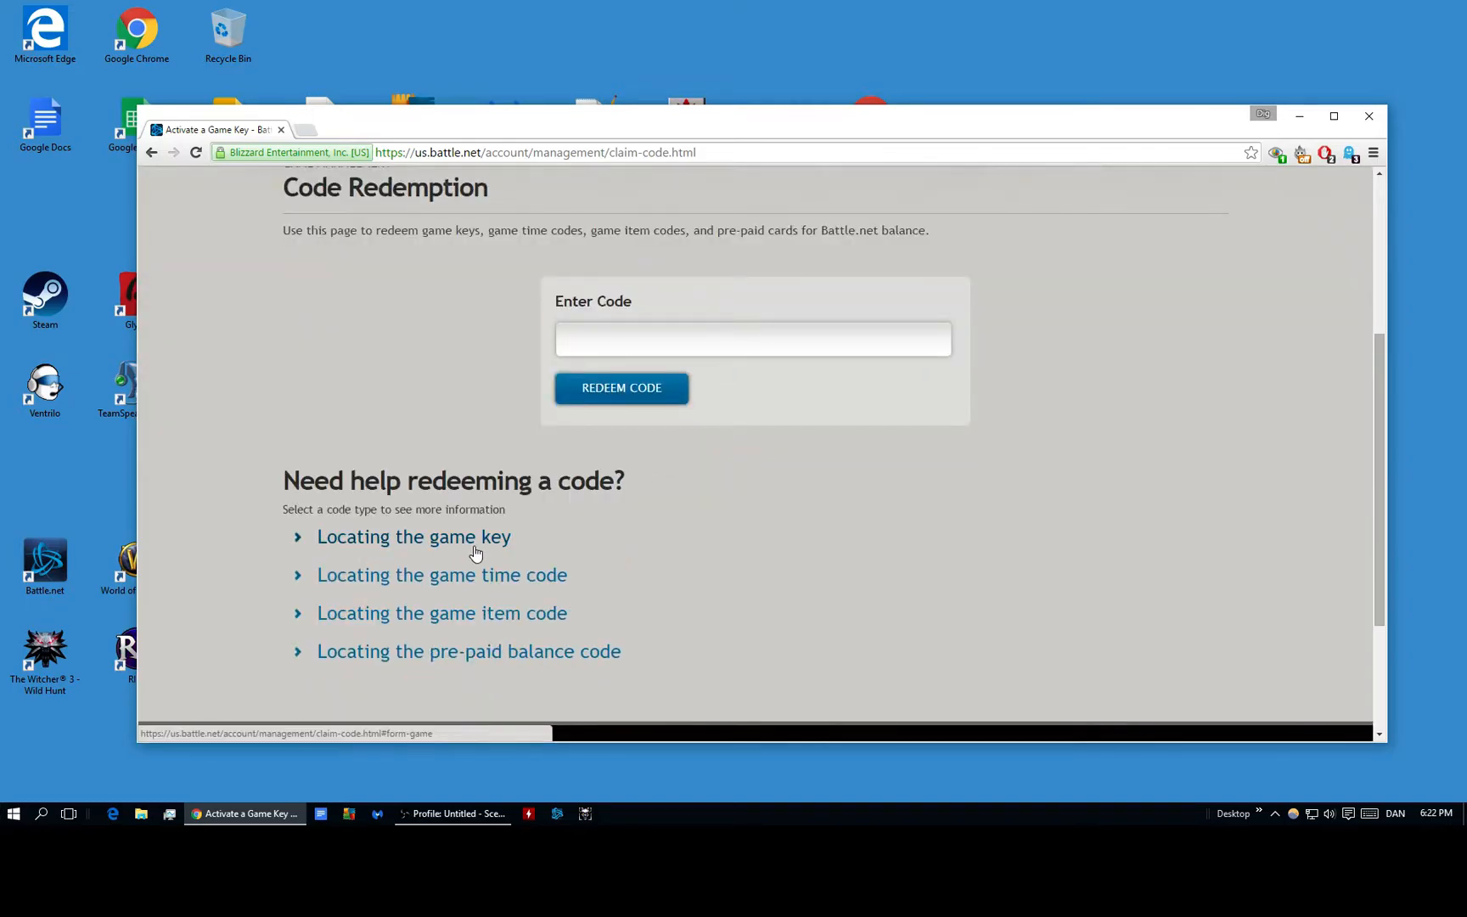
scroll("down", 3)
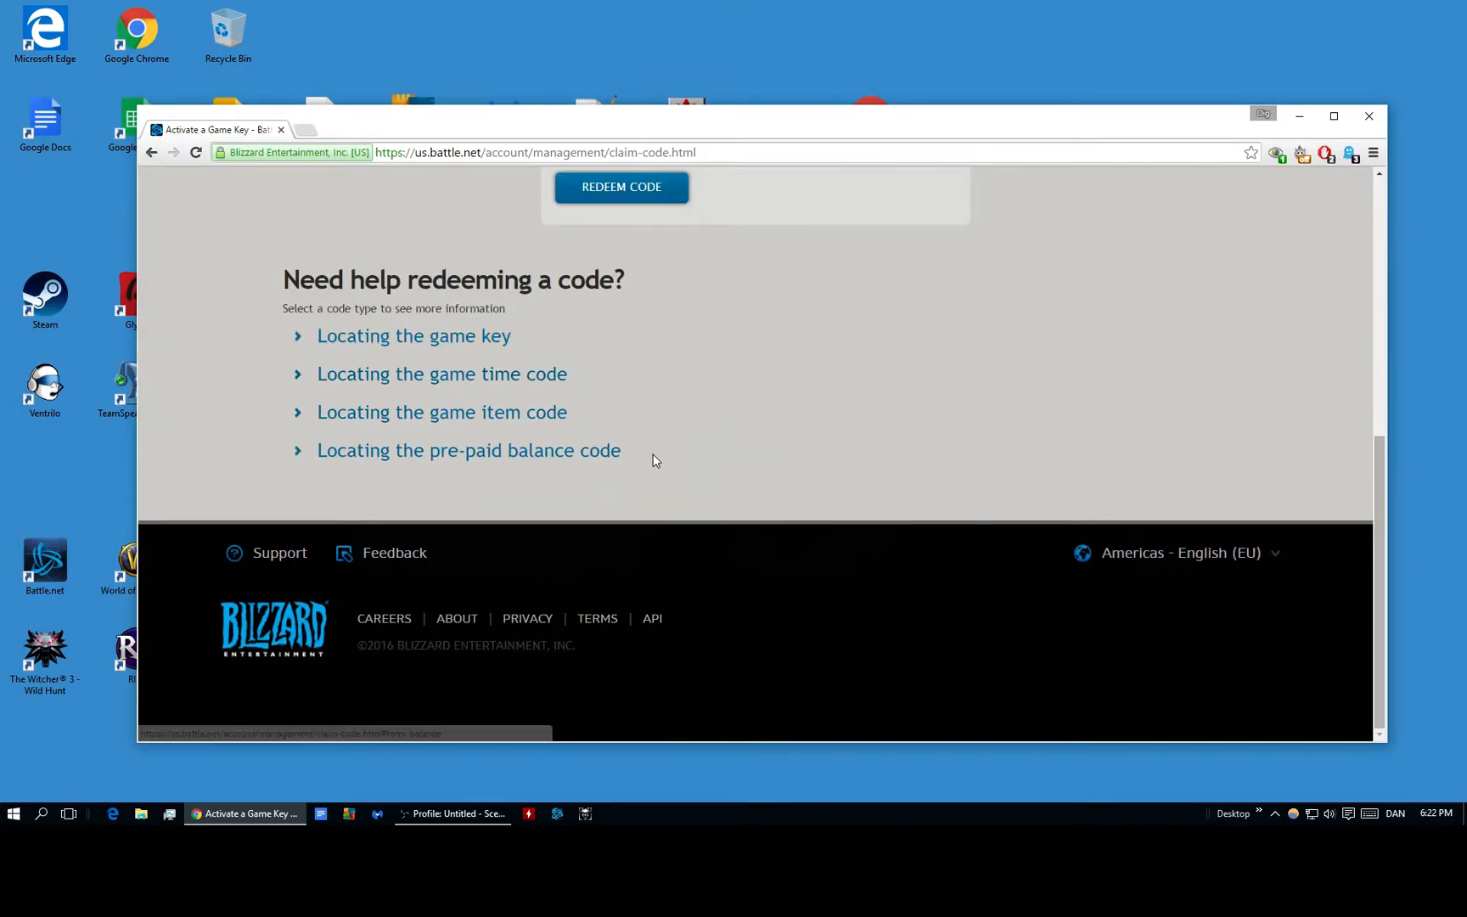
scroll("up", 3)
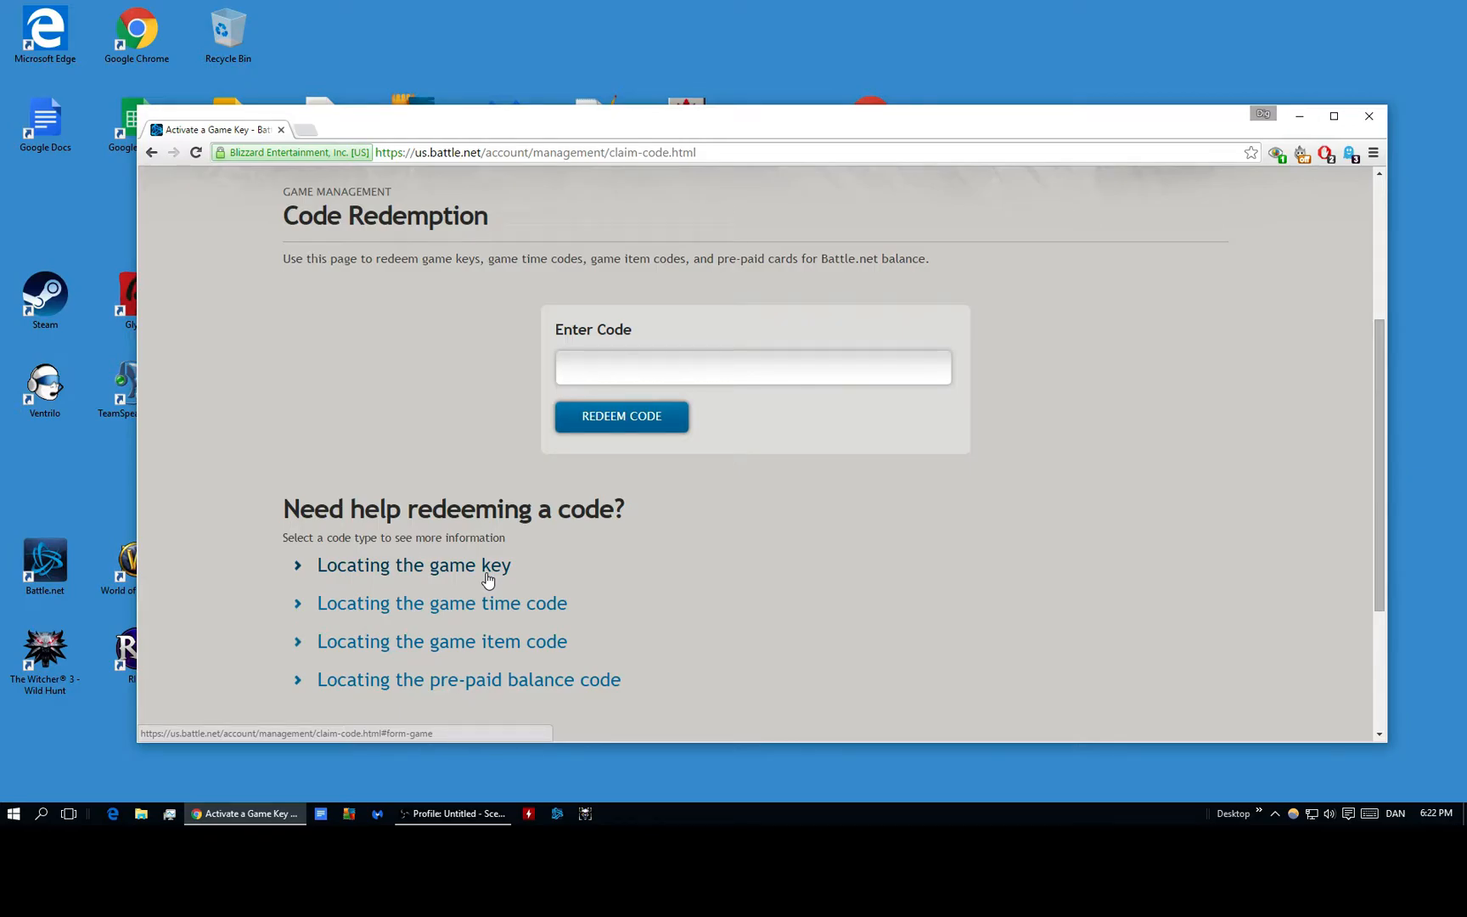
scroll("down", 3)
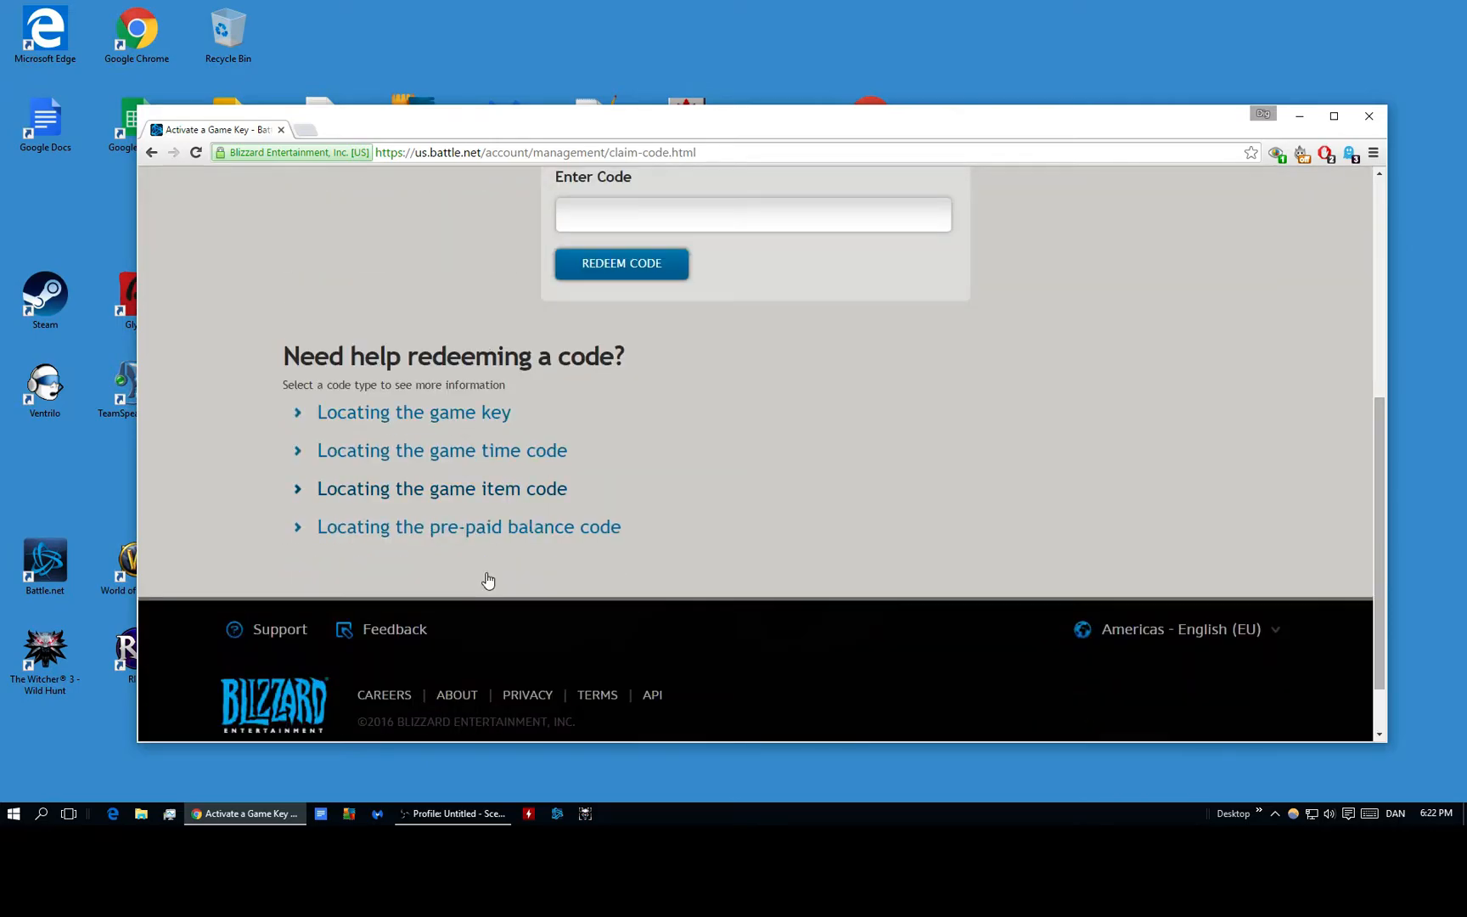
scroll("up", 3)
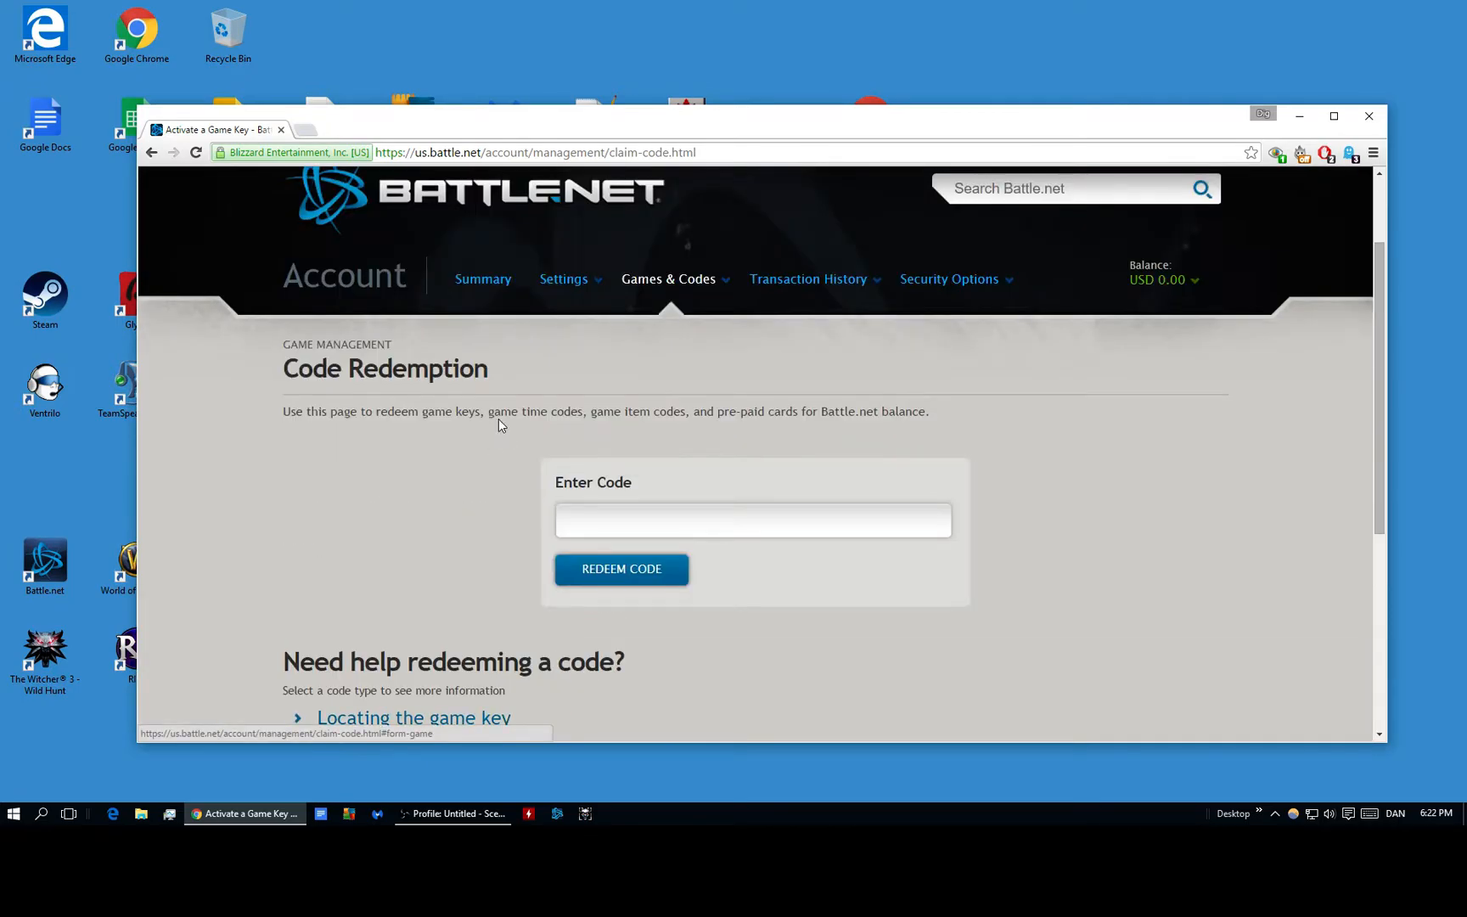
scroll("down", 3)
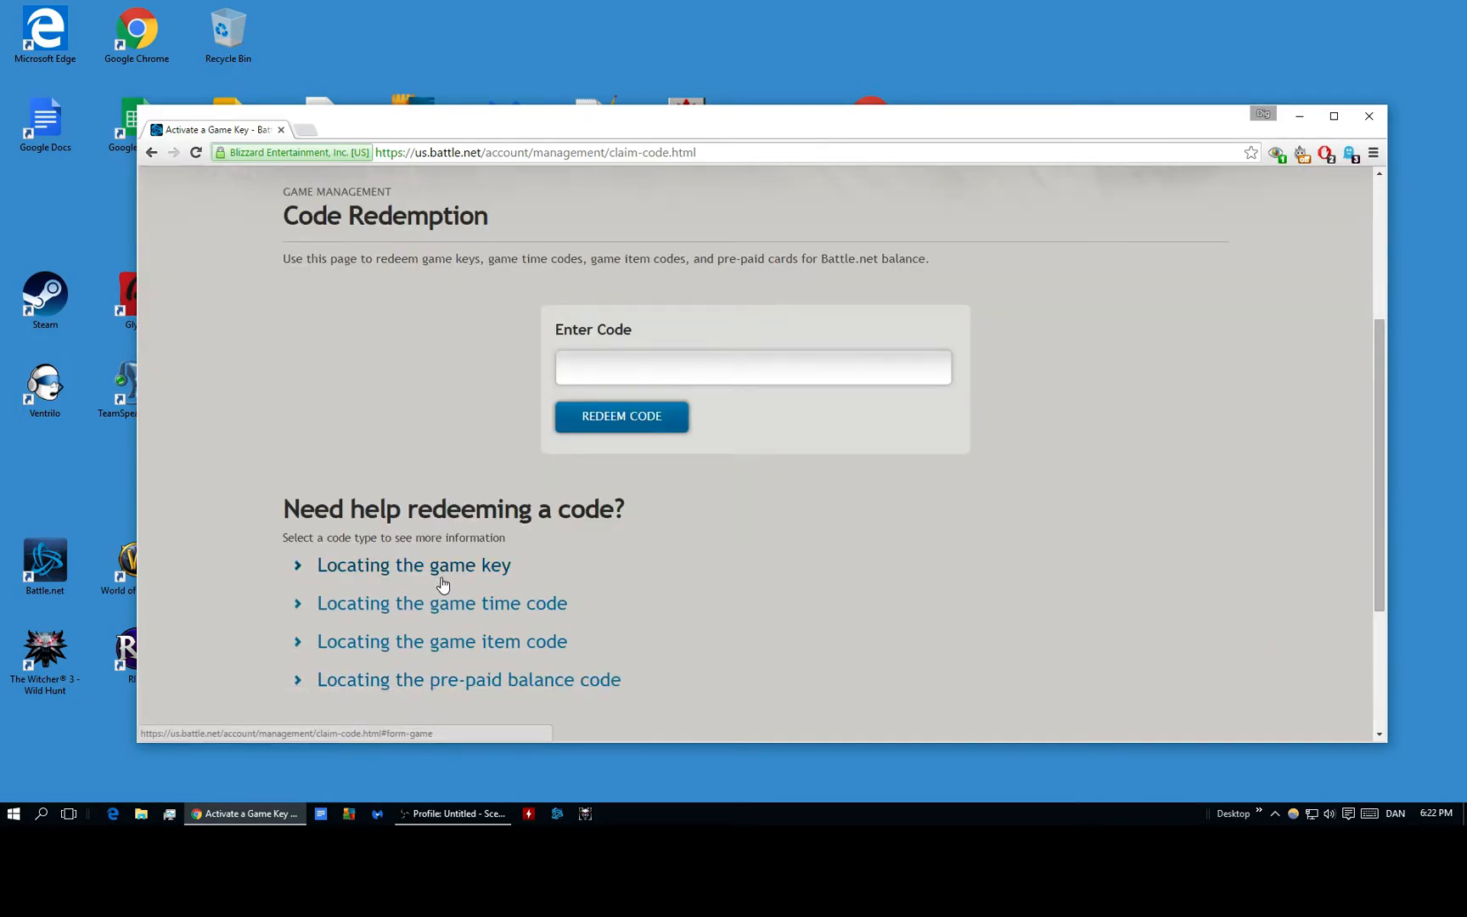
mouse_move(445, 574)
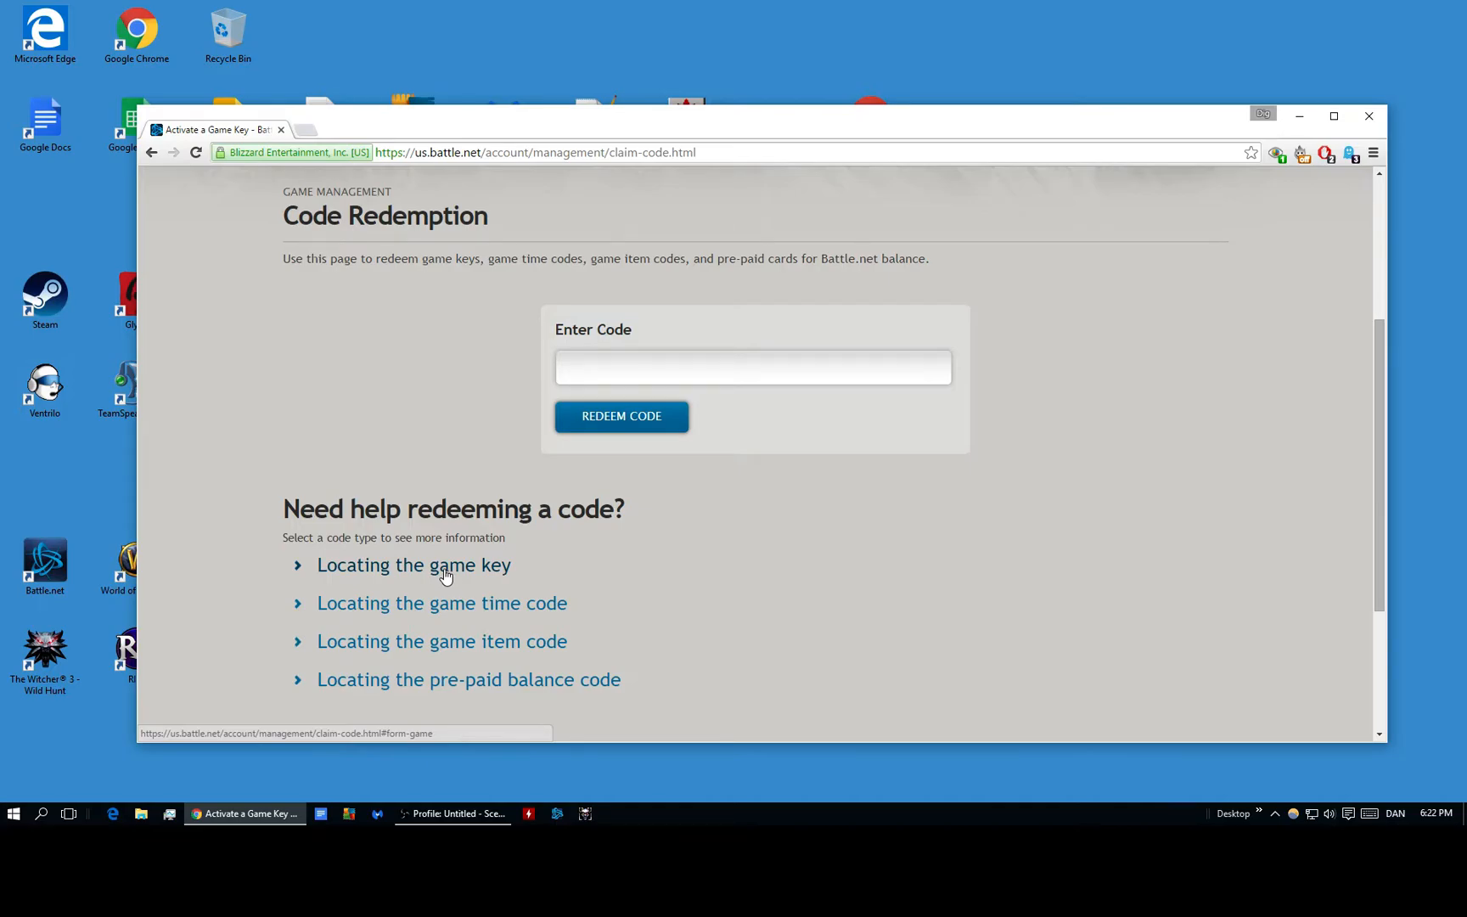
left_click(415, 565)
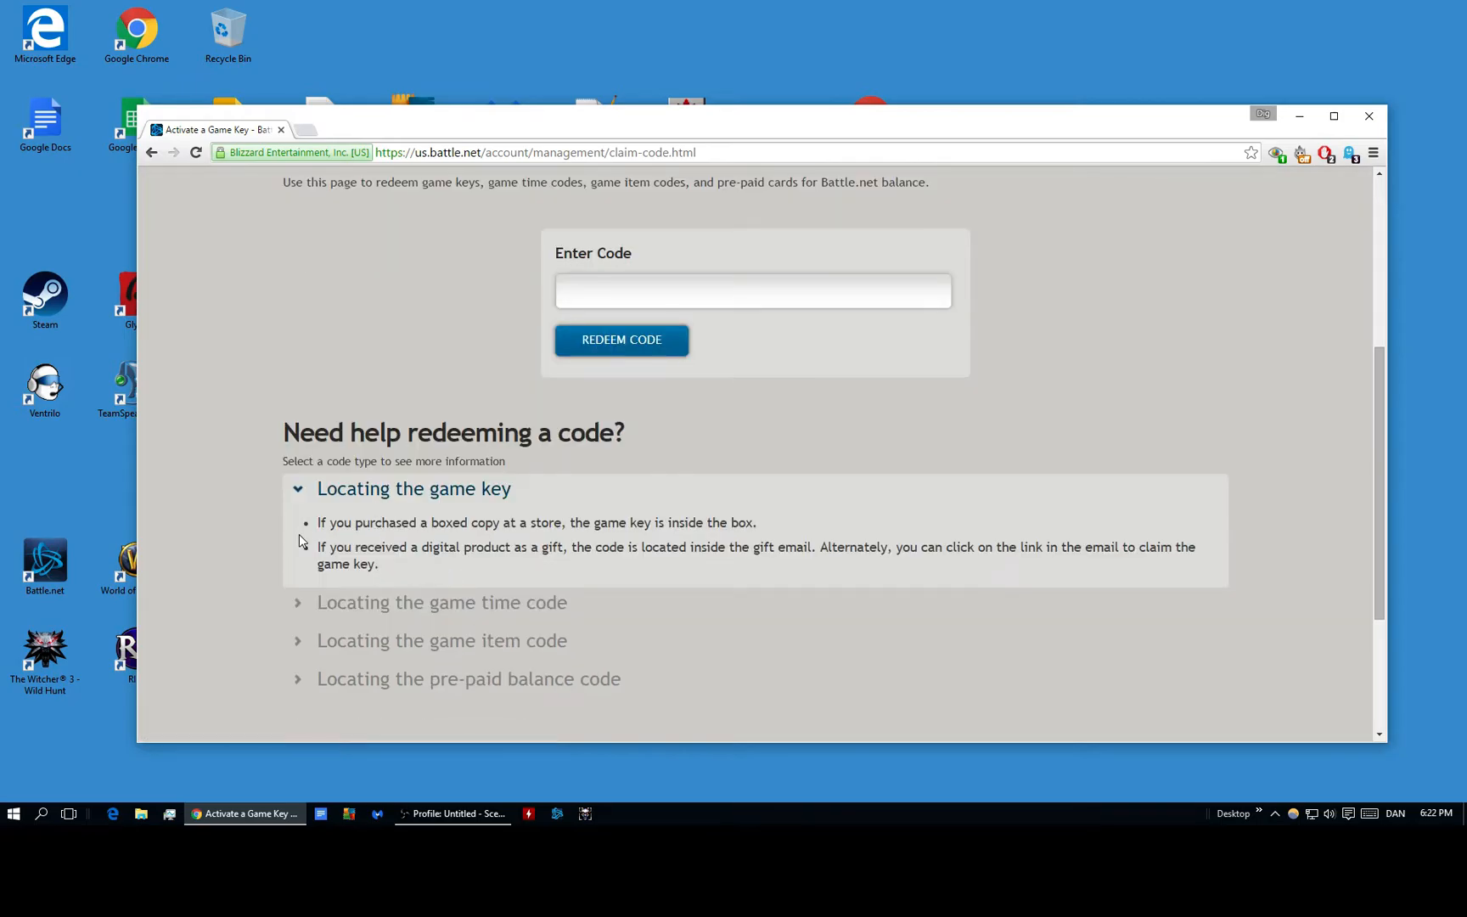
left_click_drag(318, 521, 520, 570)
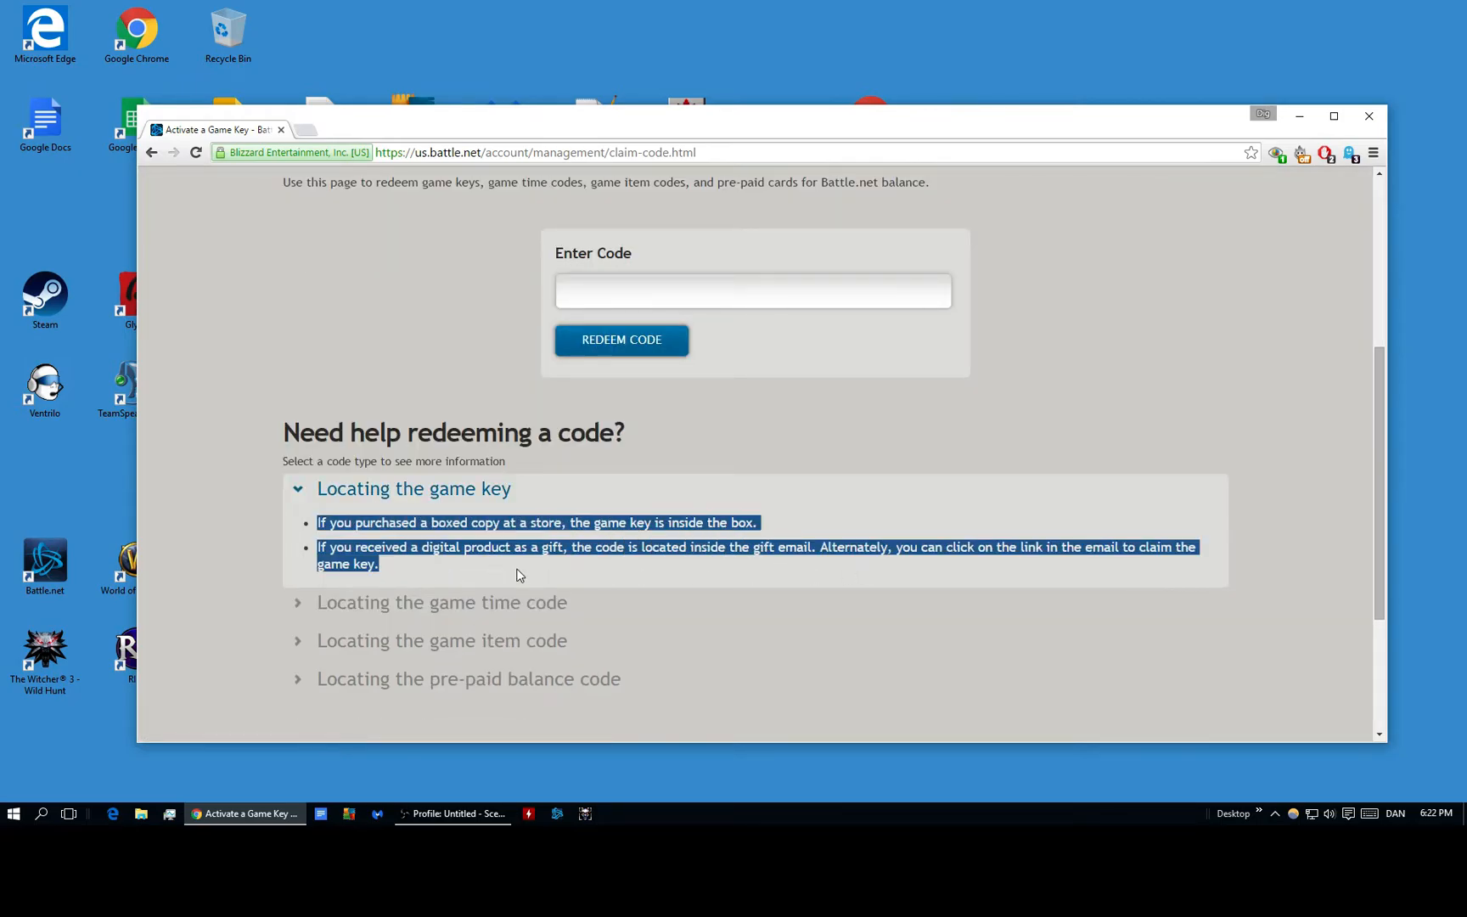
scroll("down", 3)
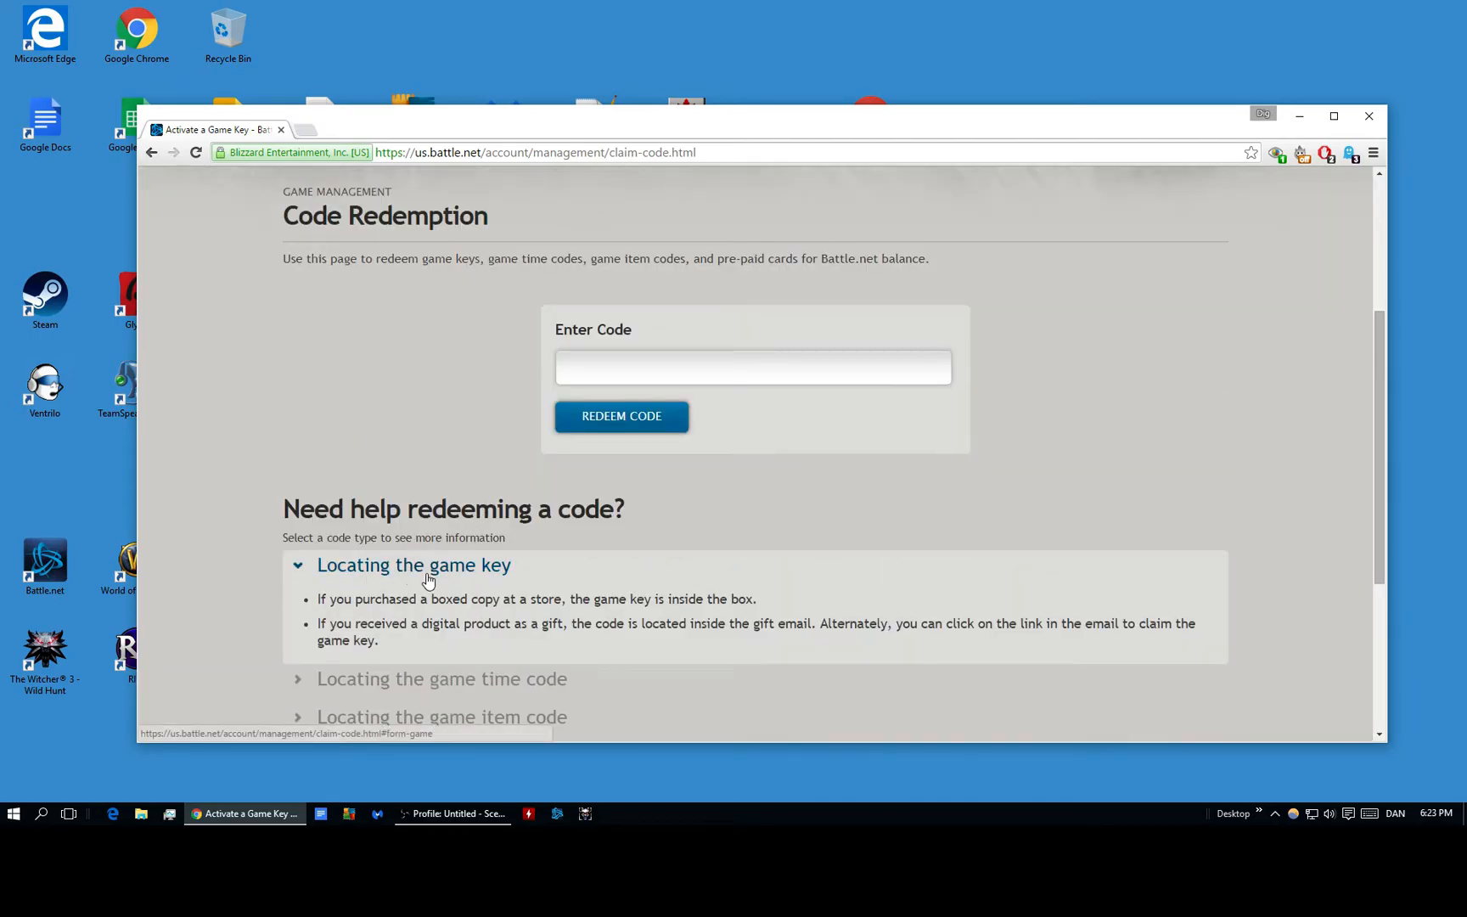
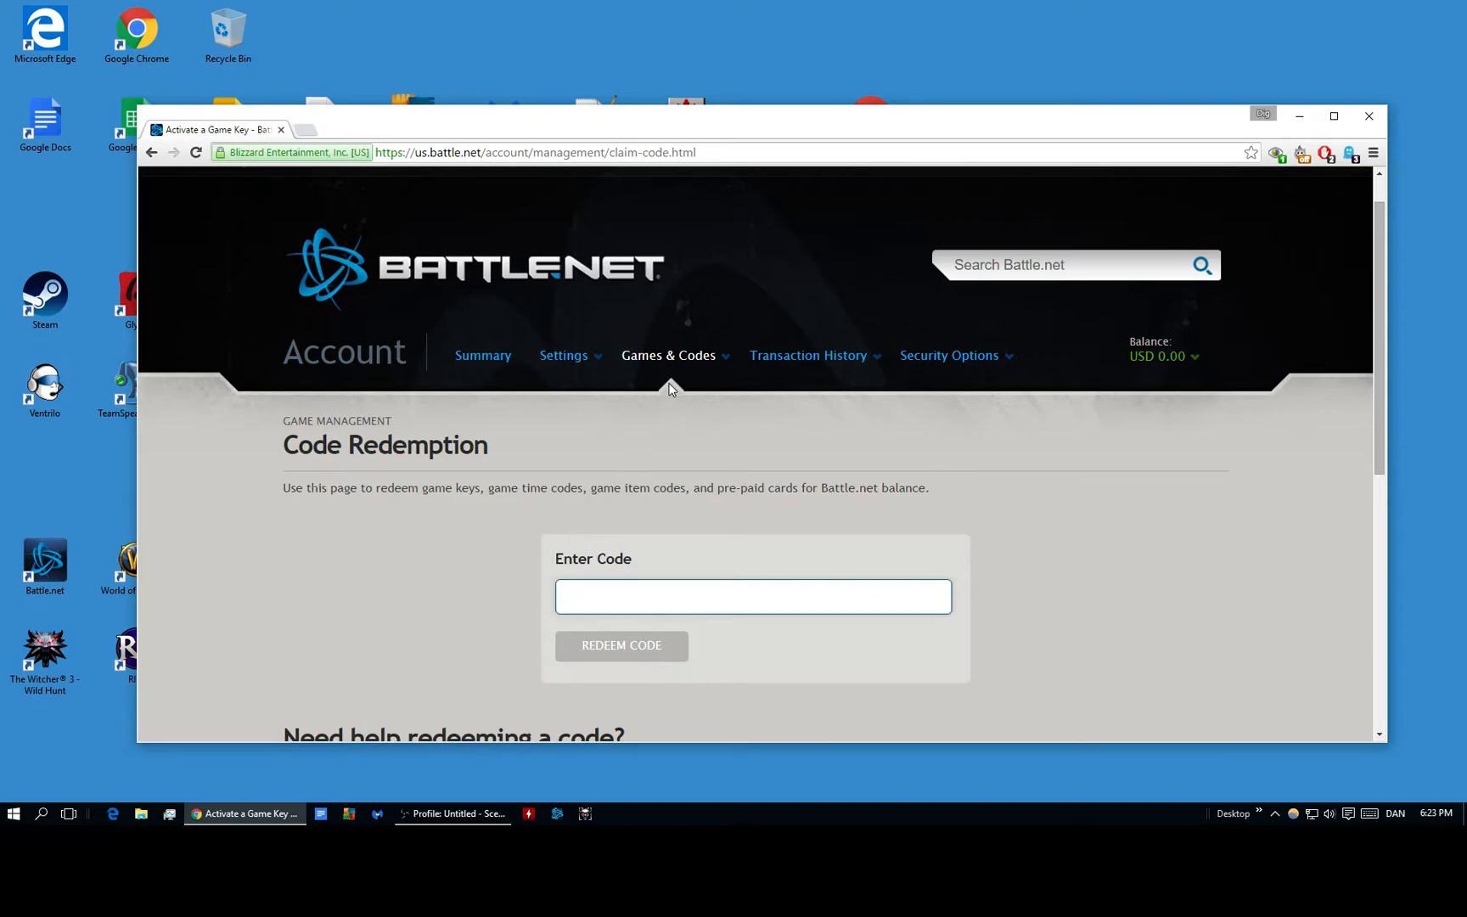
mouse_move(706, 370)
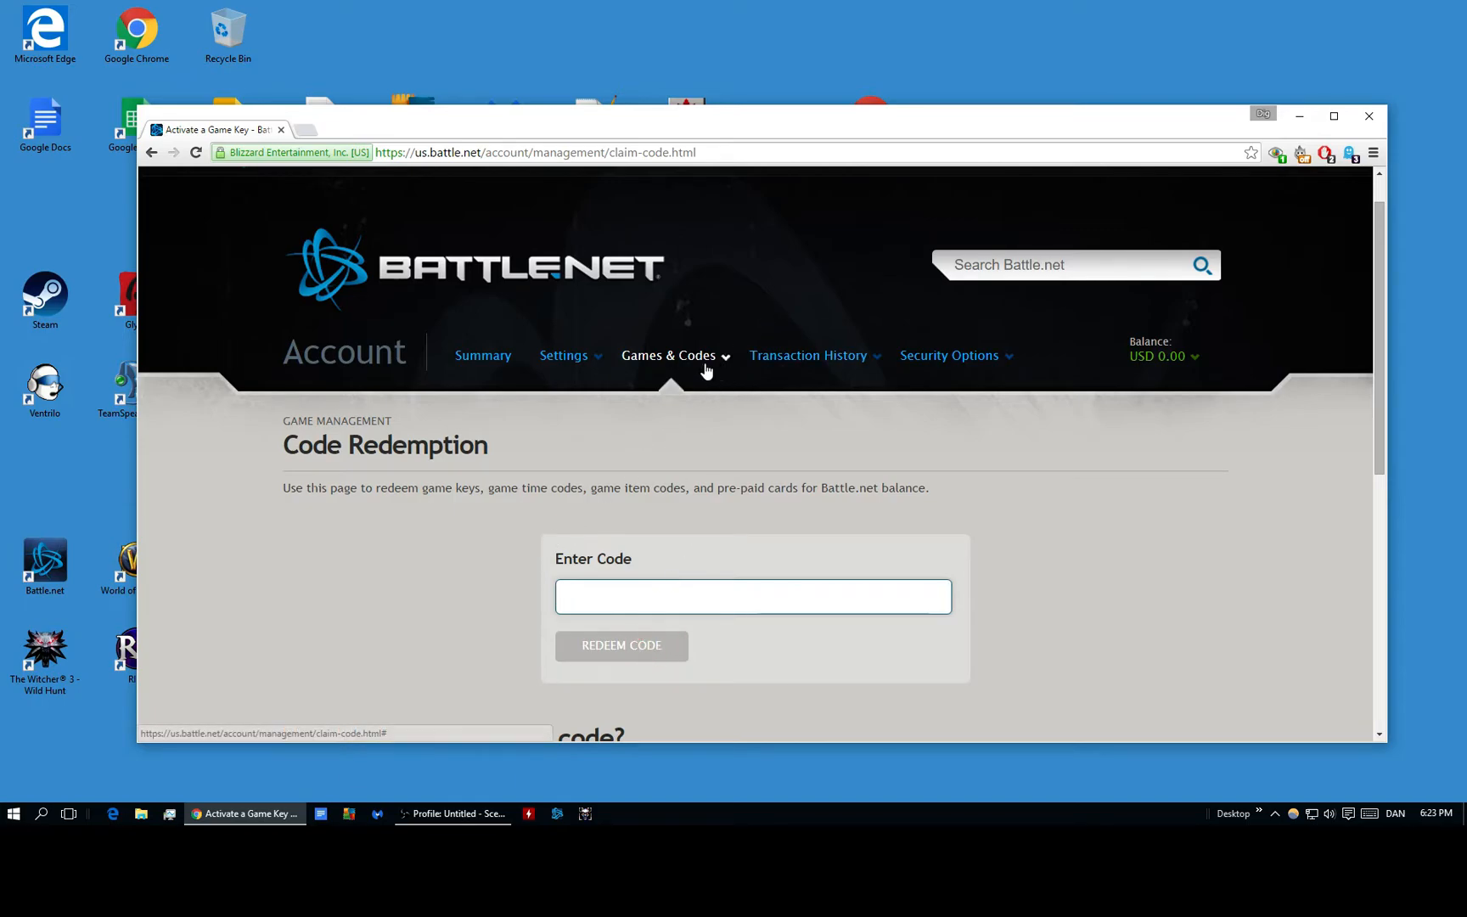
Show the Games & Codes options over the Code Redemption page.
left_click(669, 355)
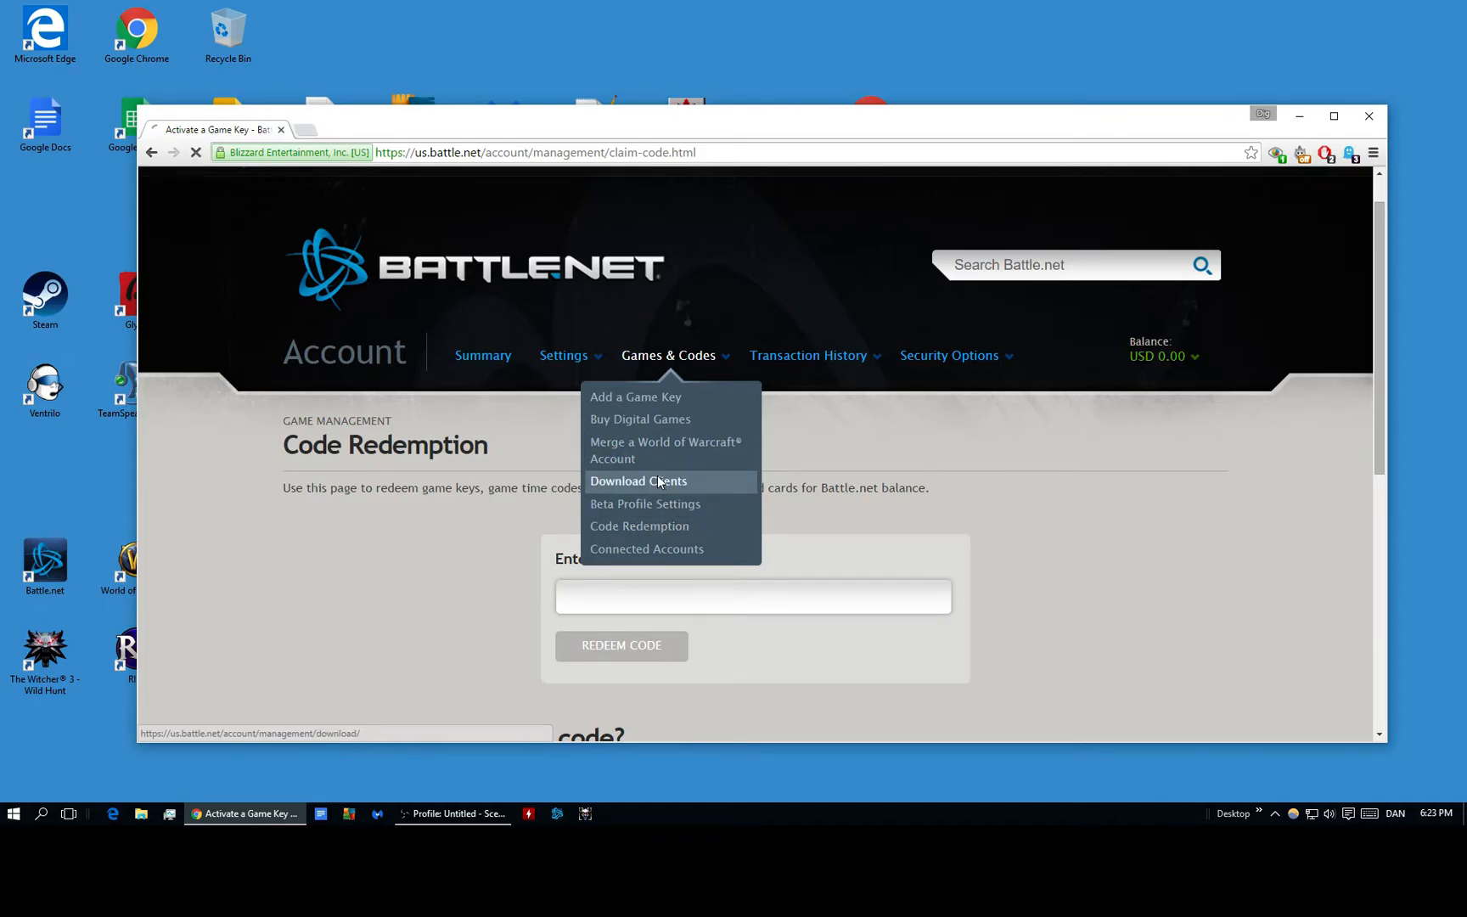
Go to Download Clients and scroll to the Classic Games list with Windows download links.
left_click(638, 481)
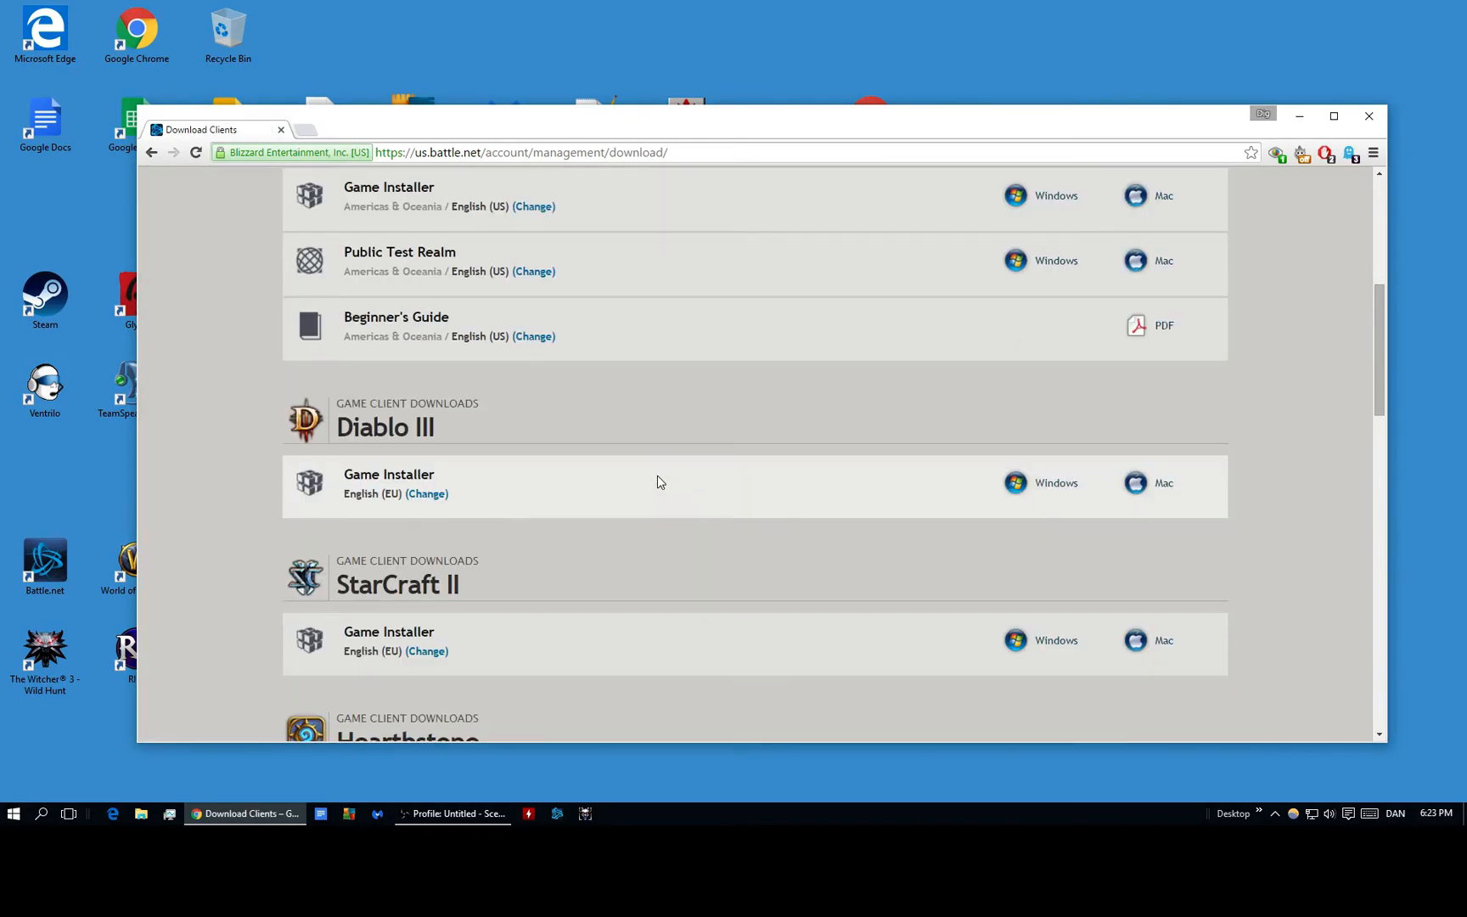
scroll("down", 3)
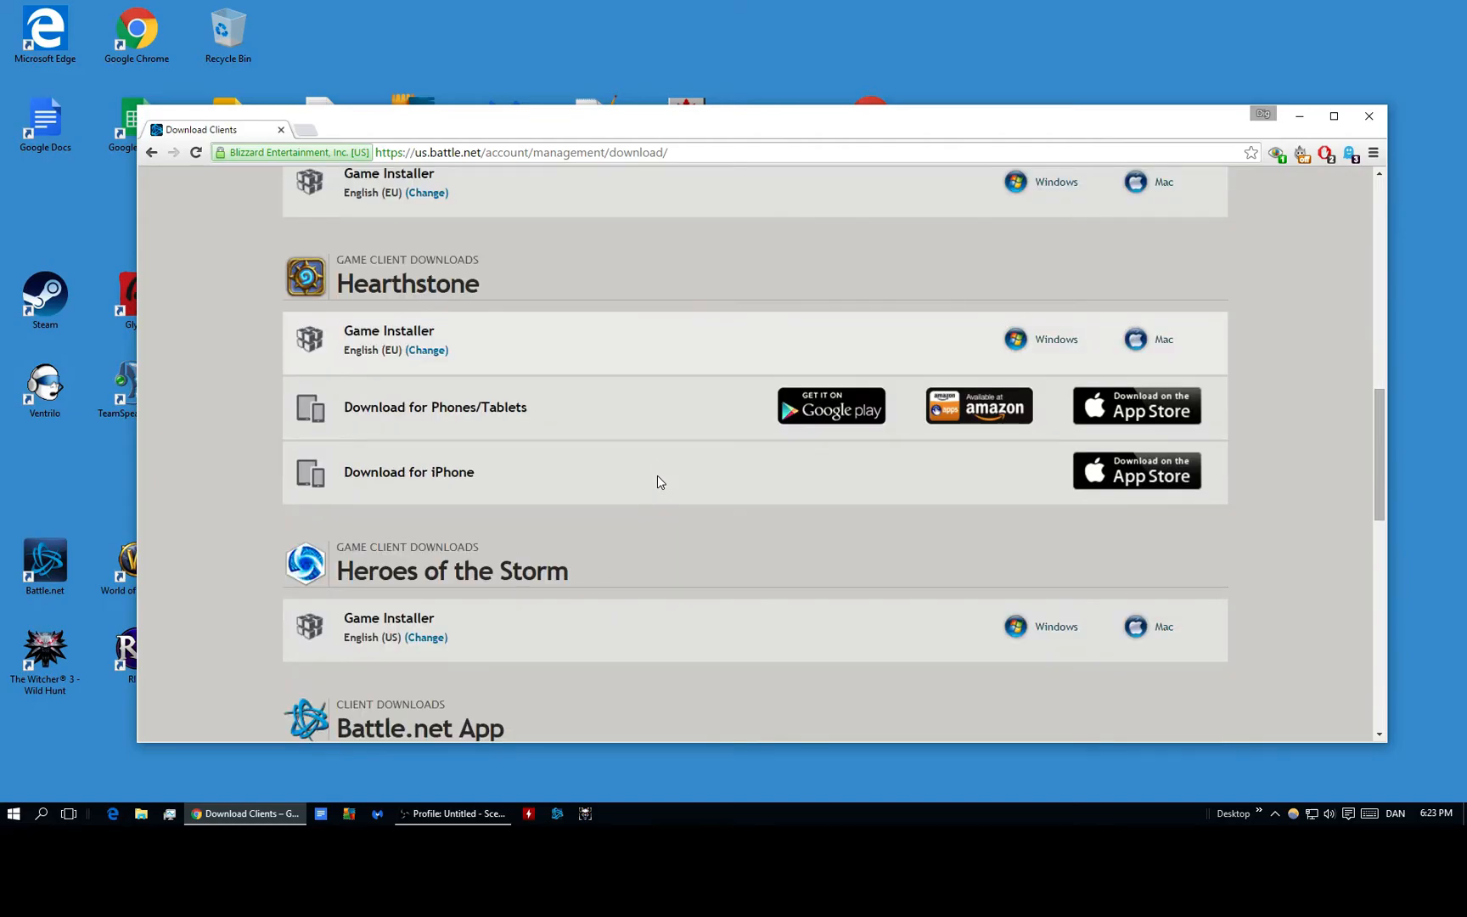
scroll("down", 3)
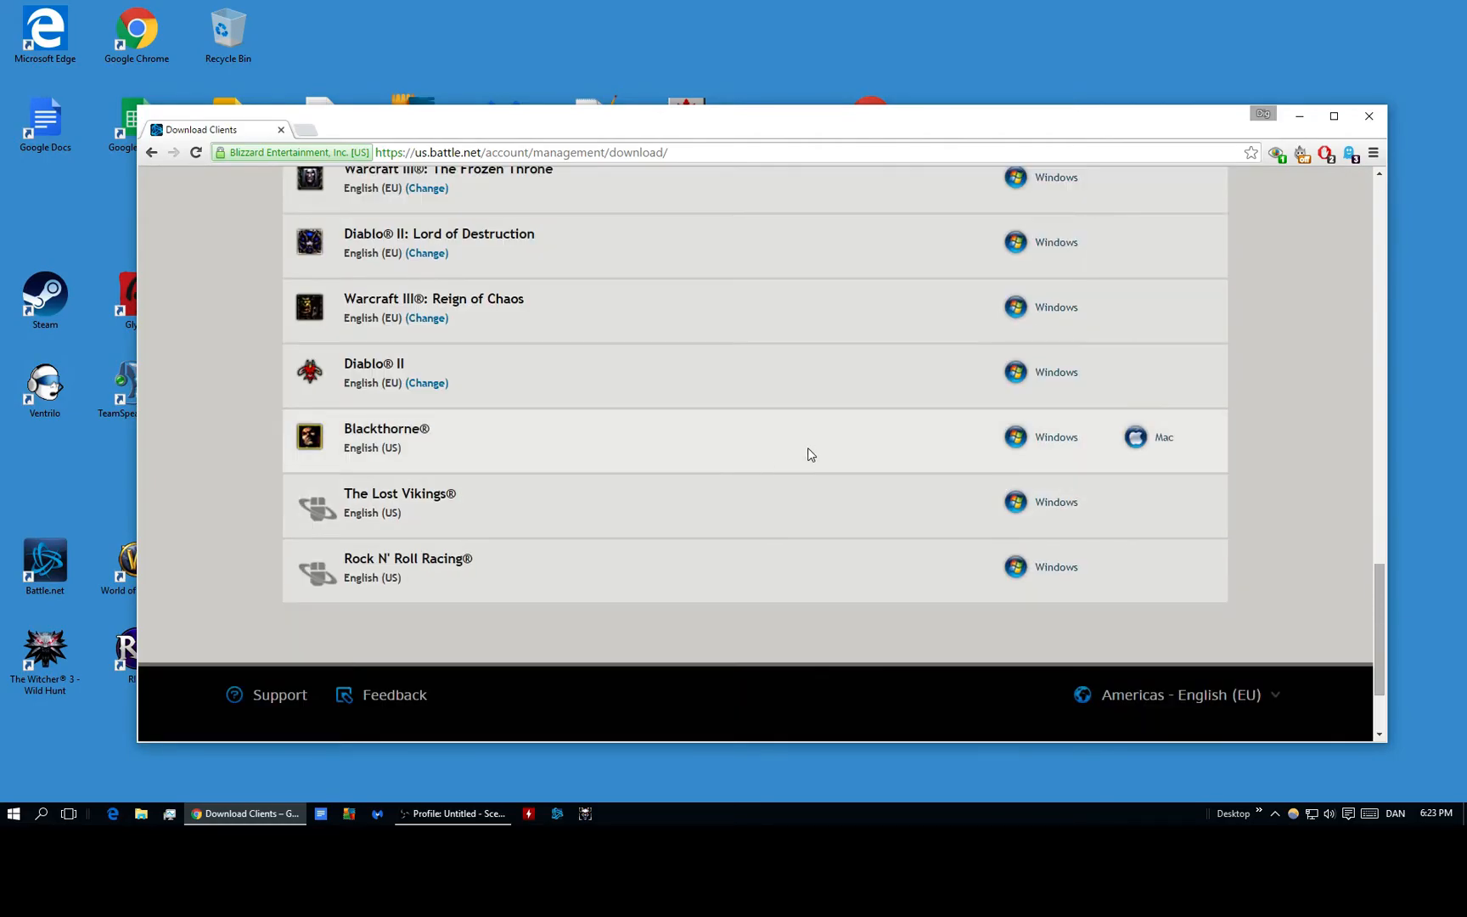
scroll("up", 3)
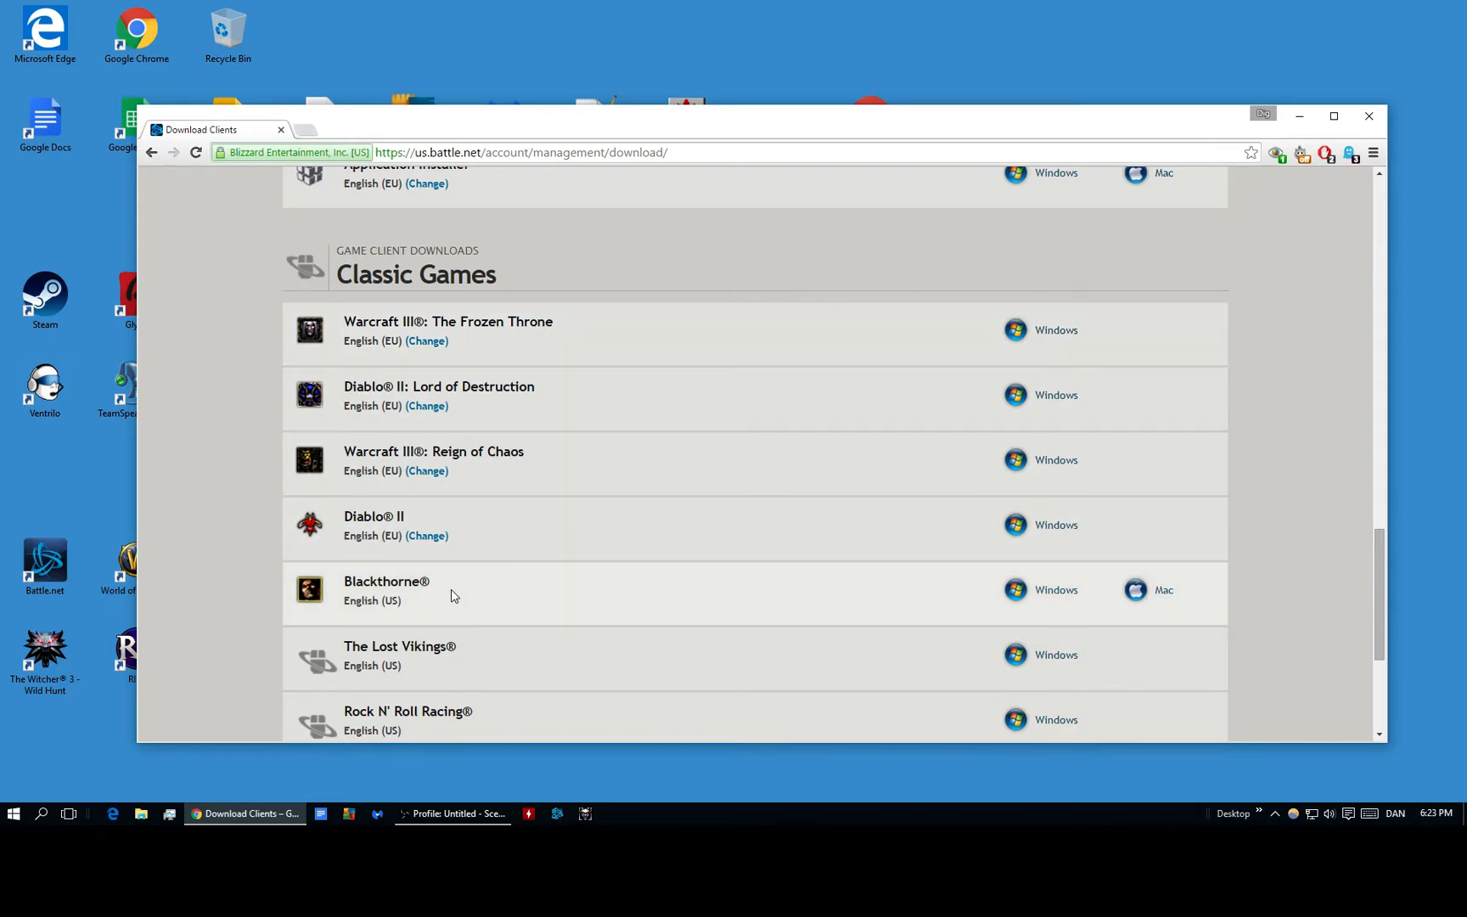
mouse_move(1060, 537)
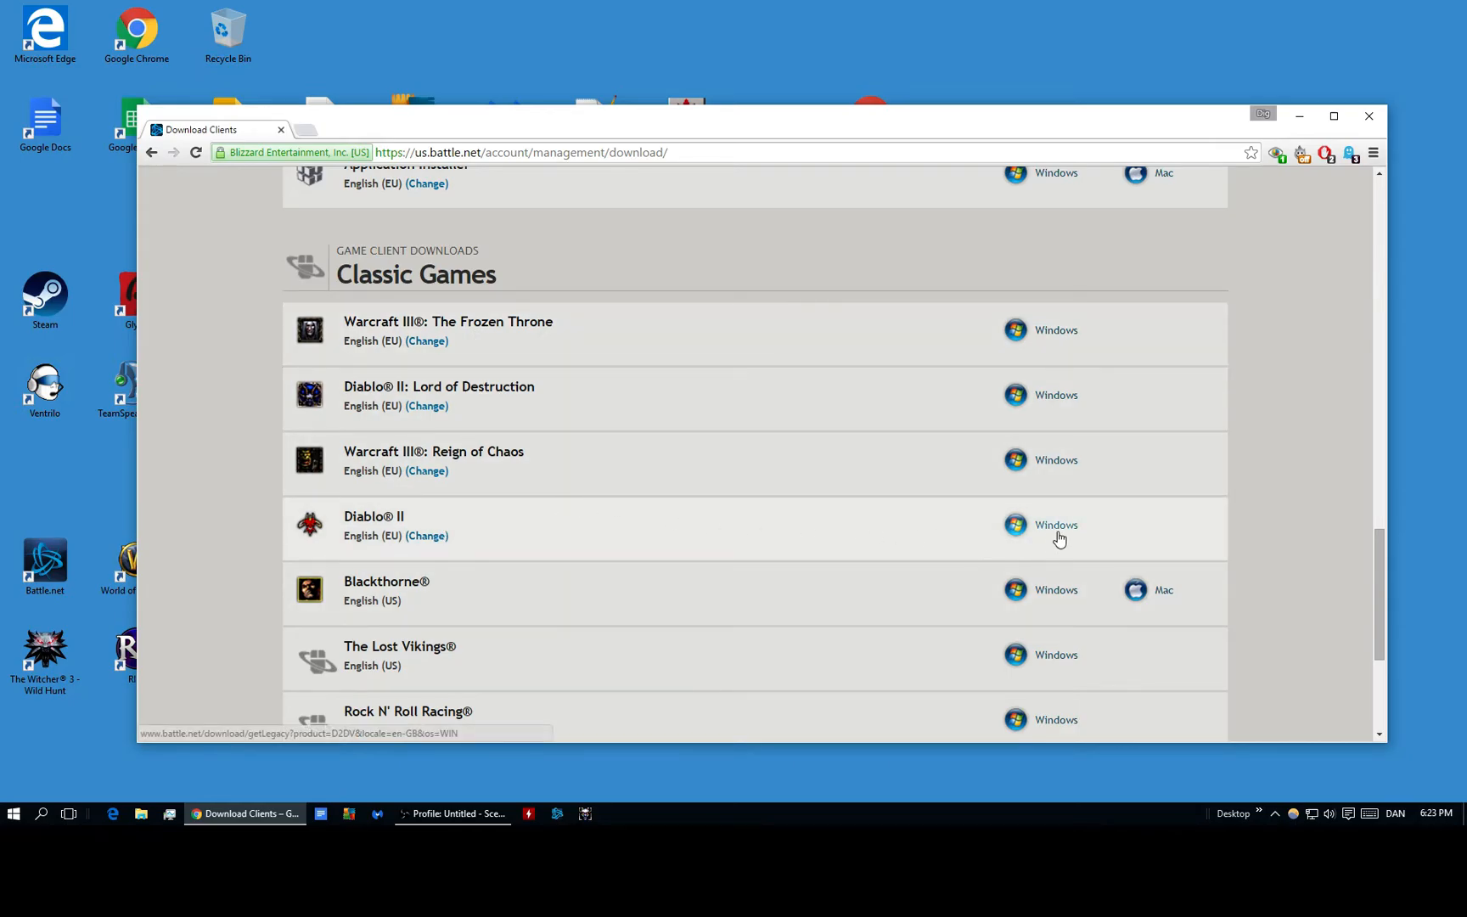
mouse_move(1164, 626)
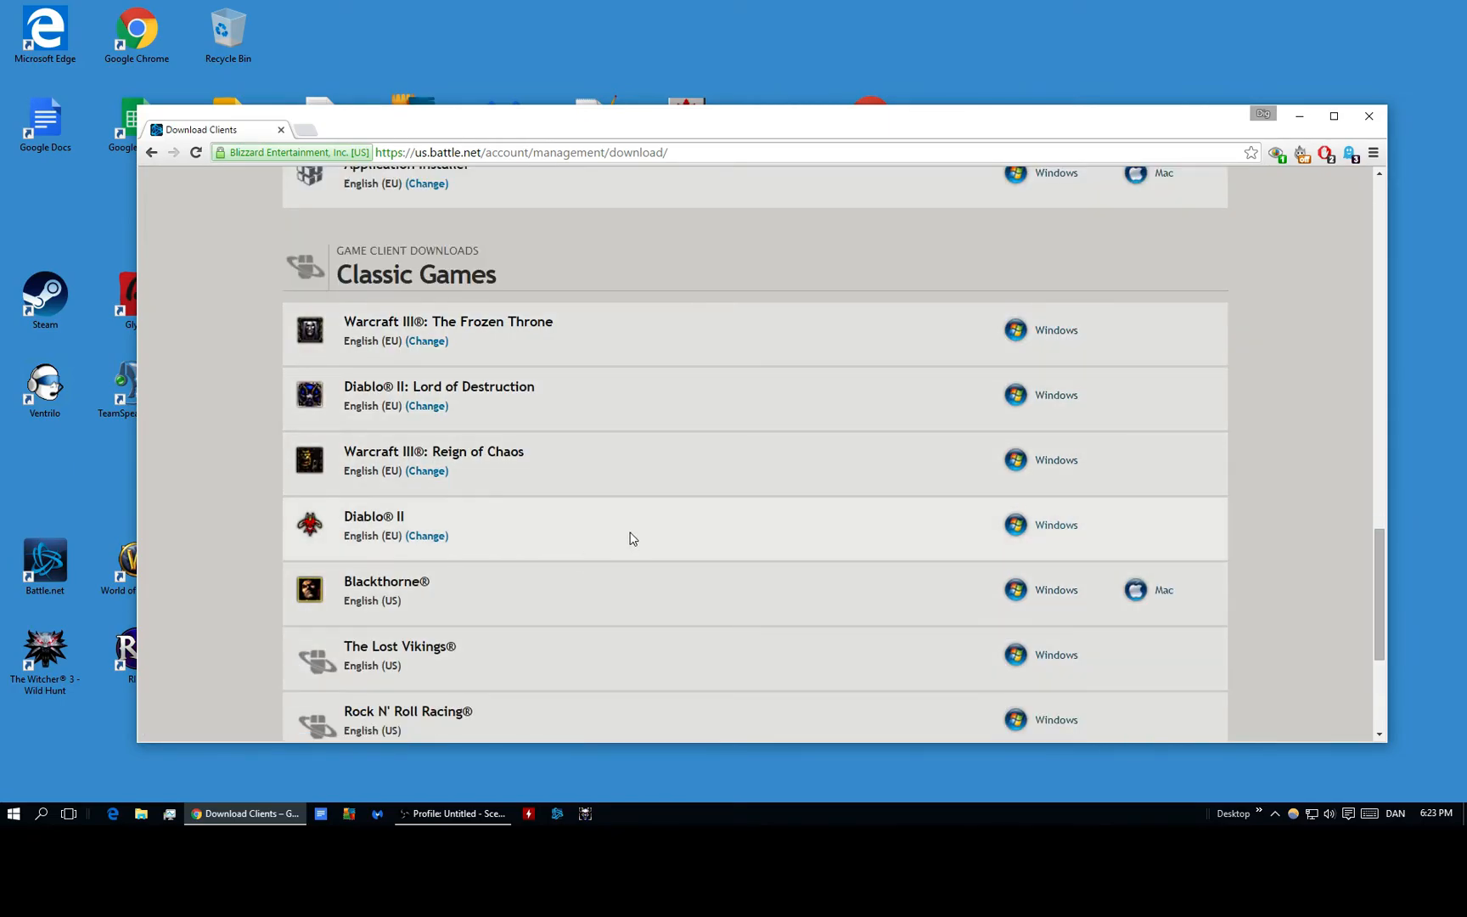
scroll("up", 3)
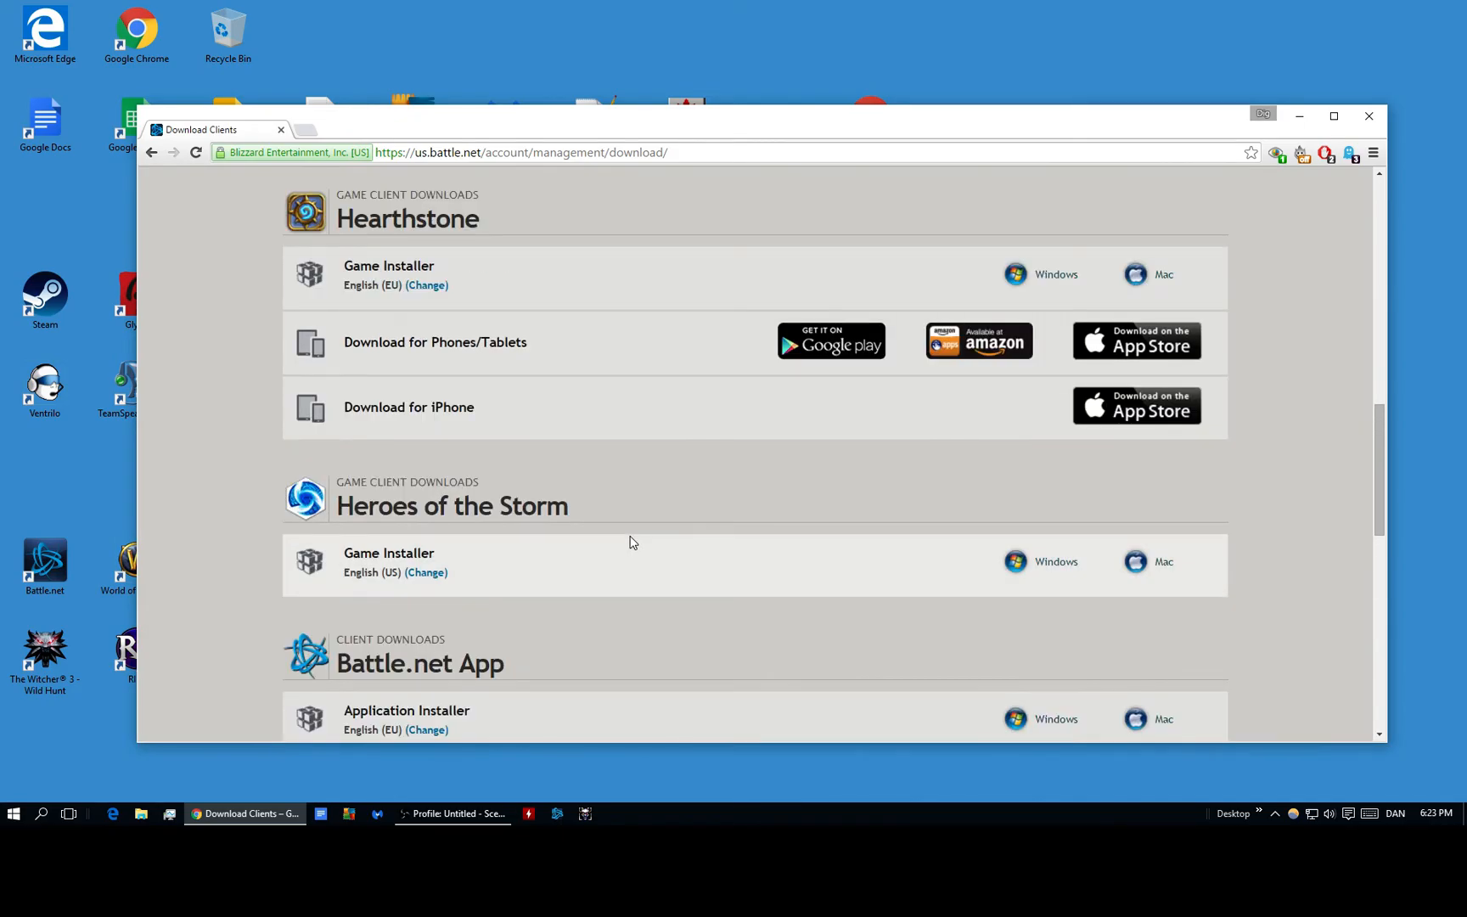
scroll("down", 3)
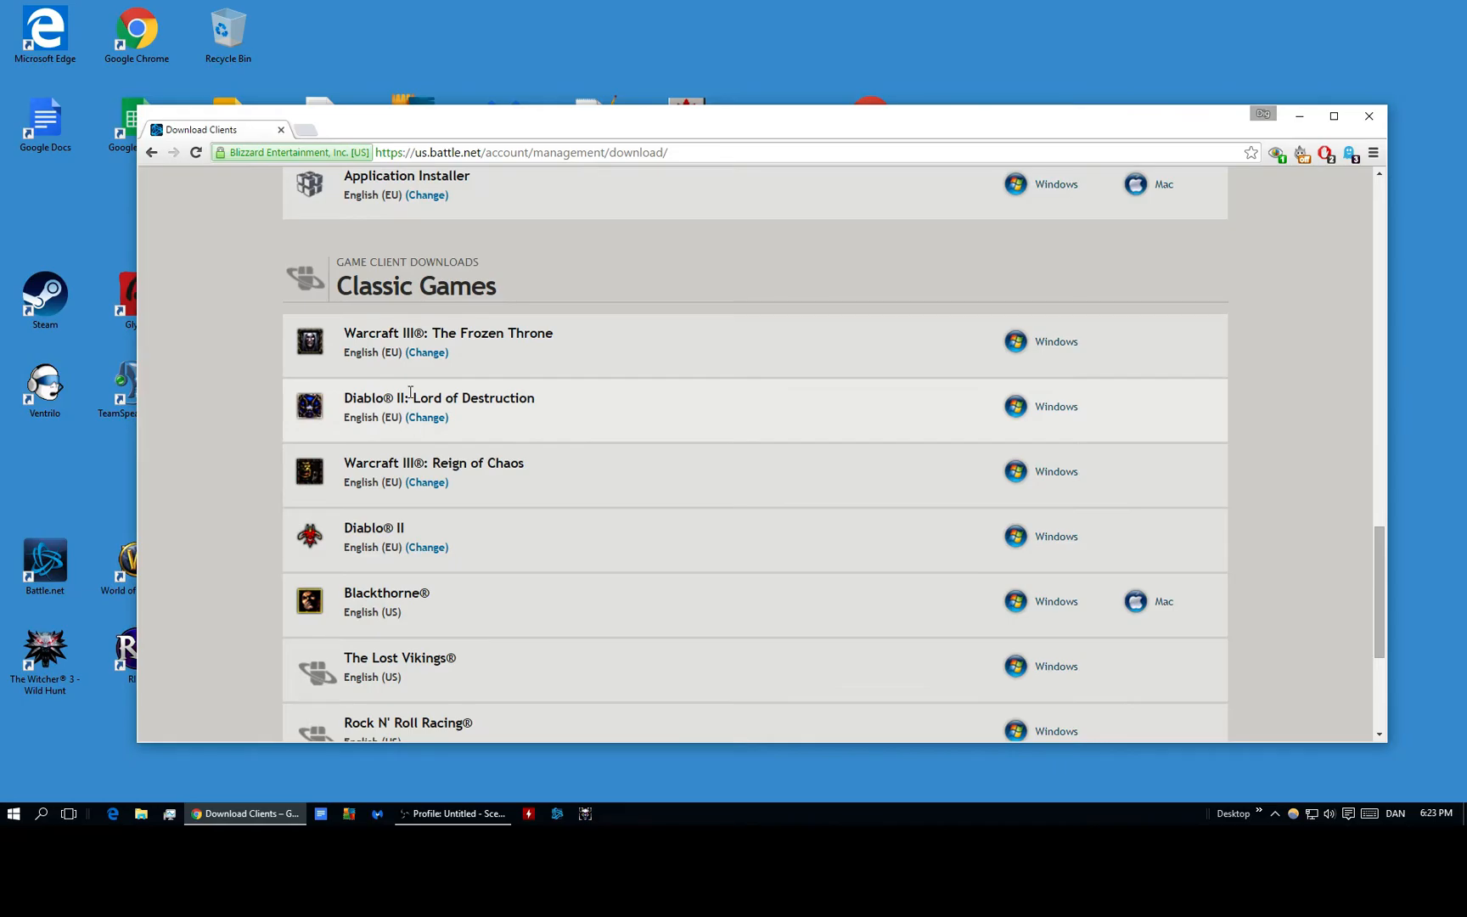
mouse_move(500, 432)
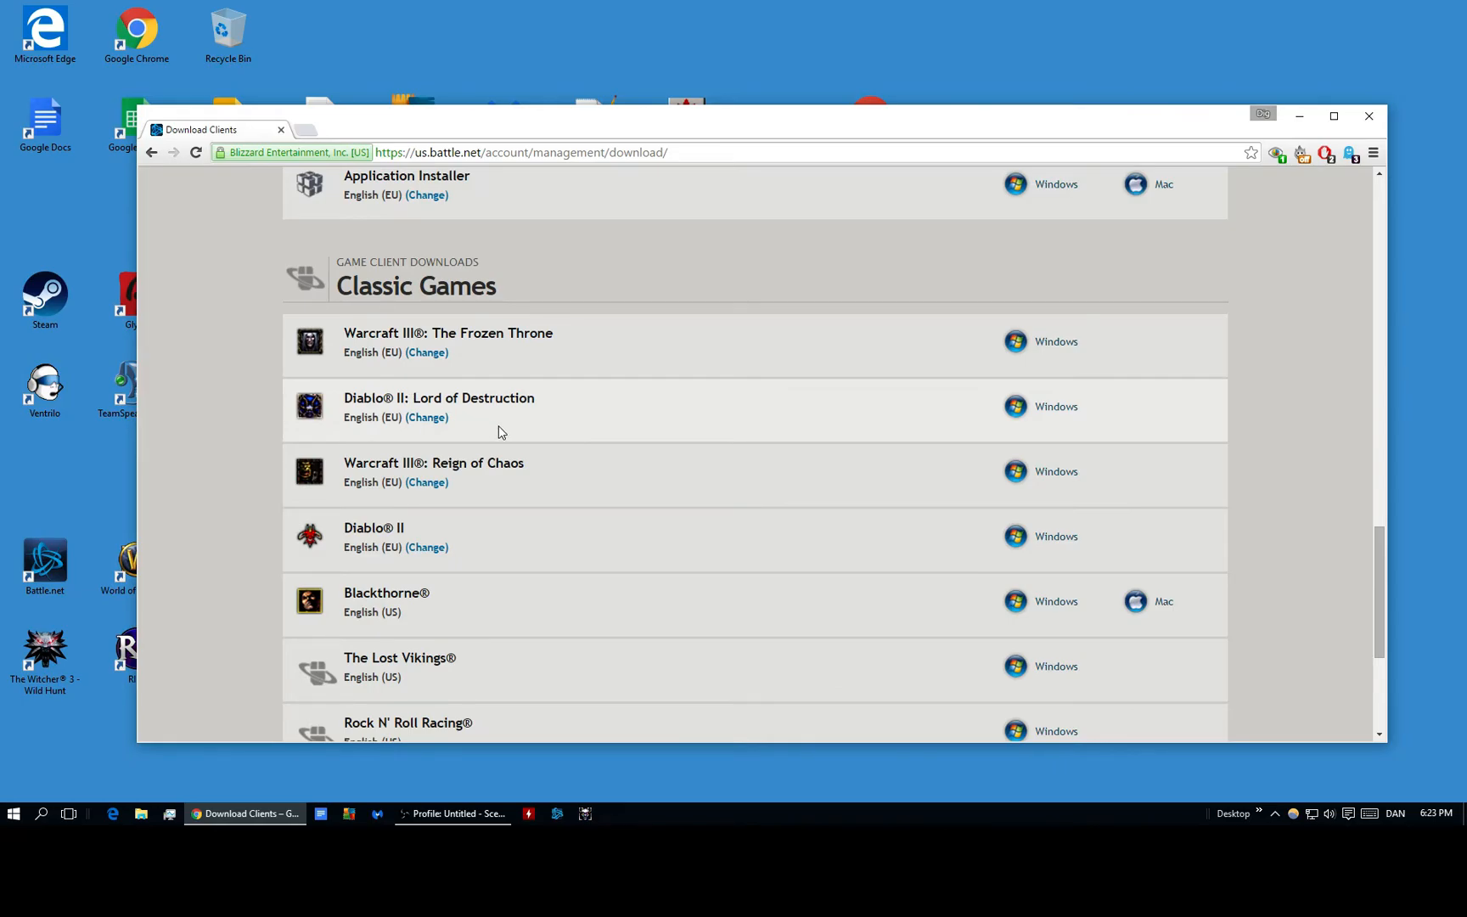
scroll("down", 3)
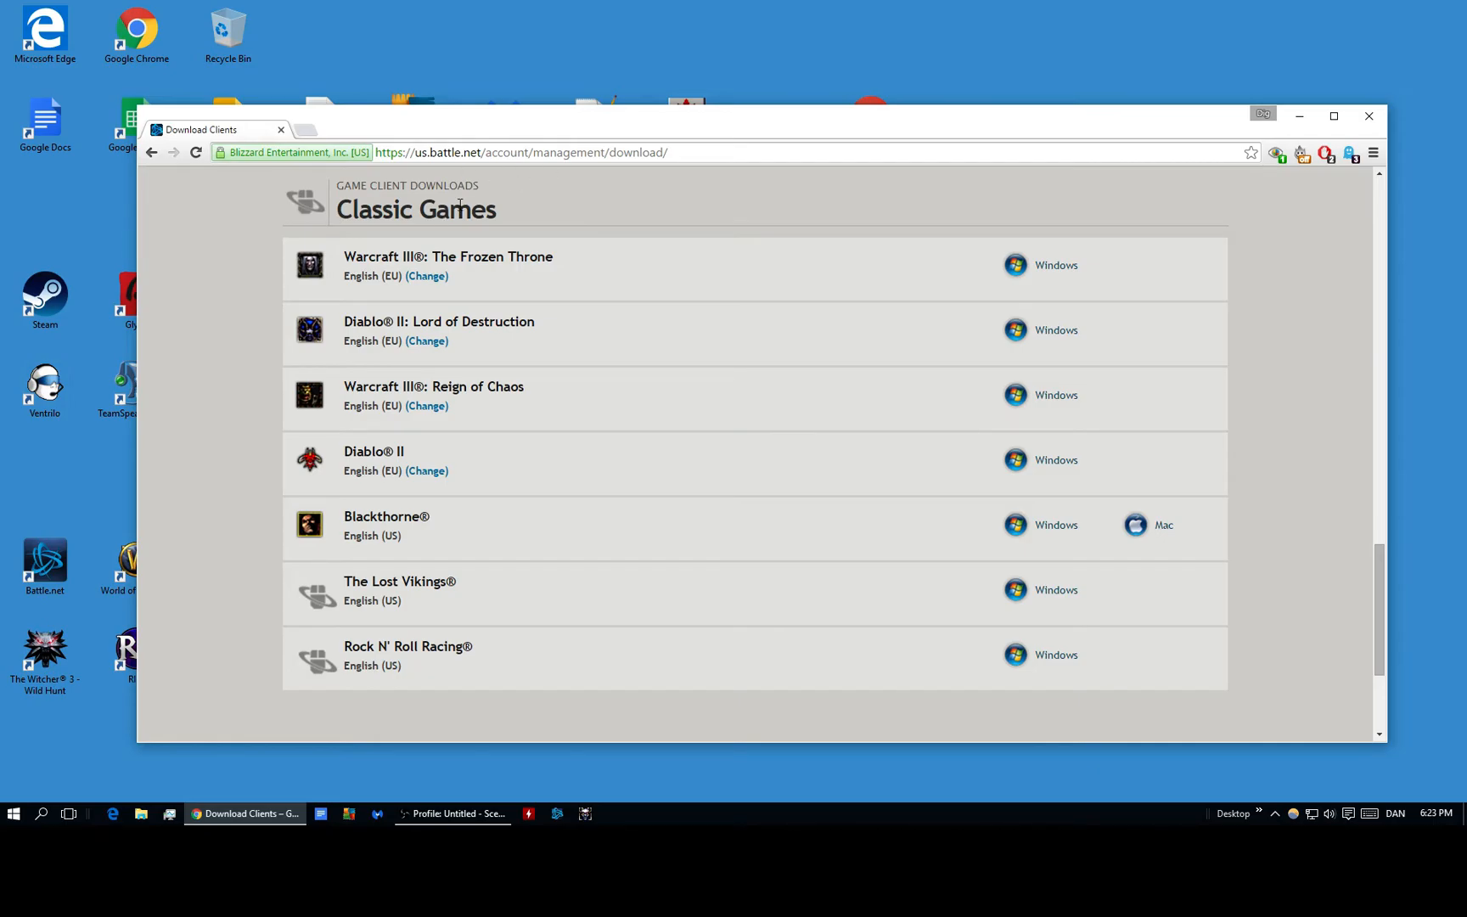
scroll("up", 3)
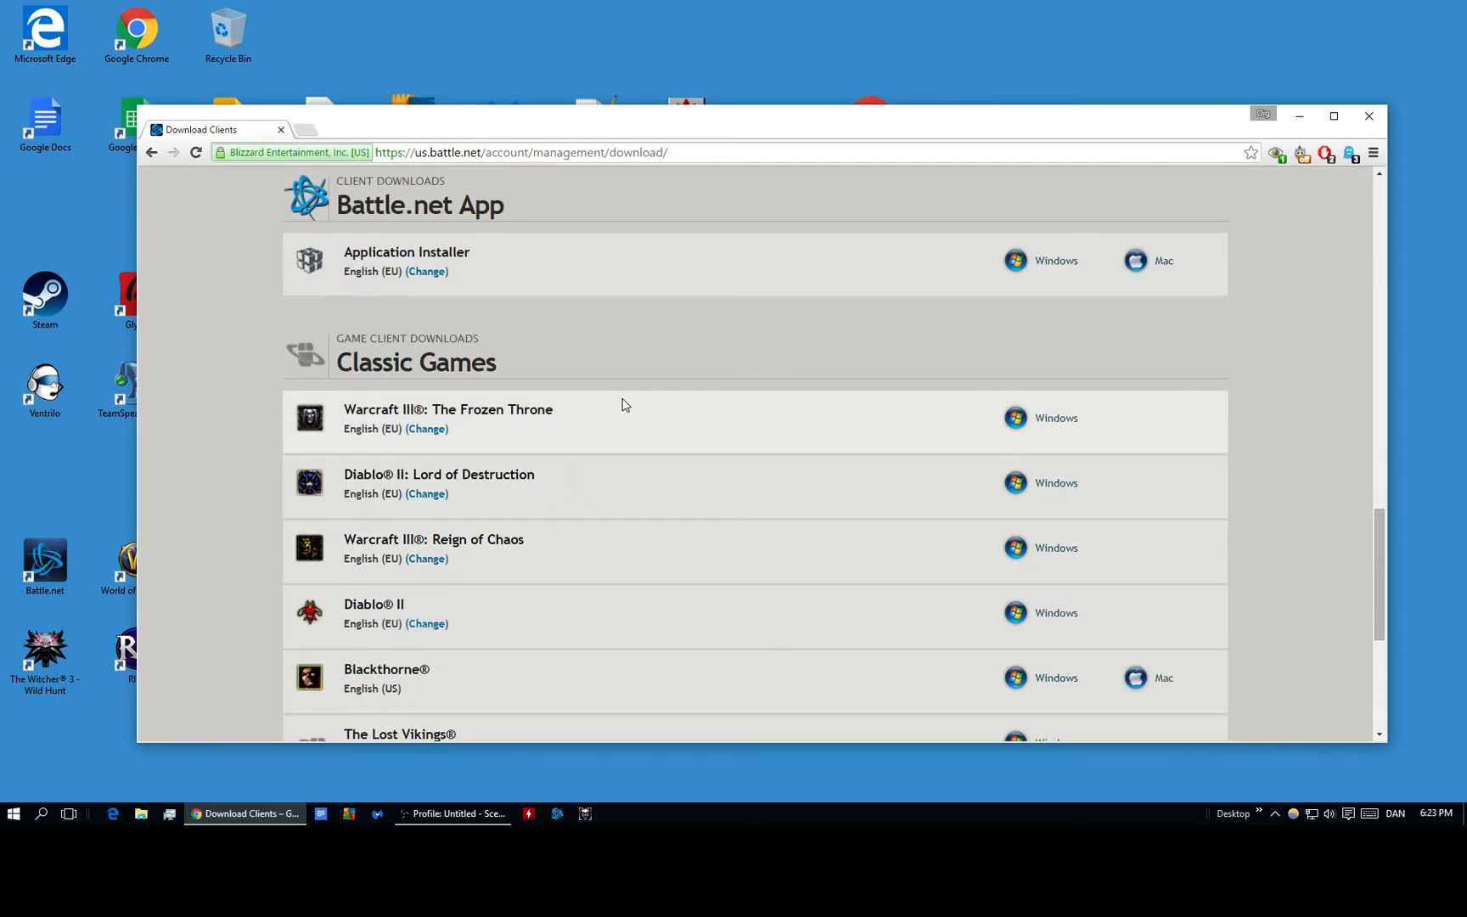
mouse_move(526, 458)
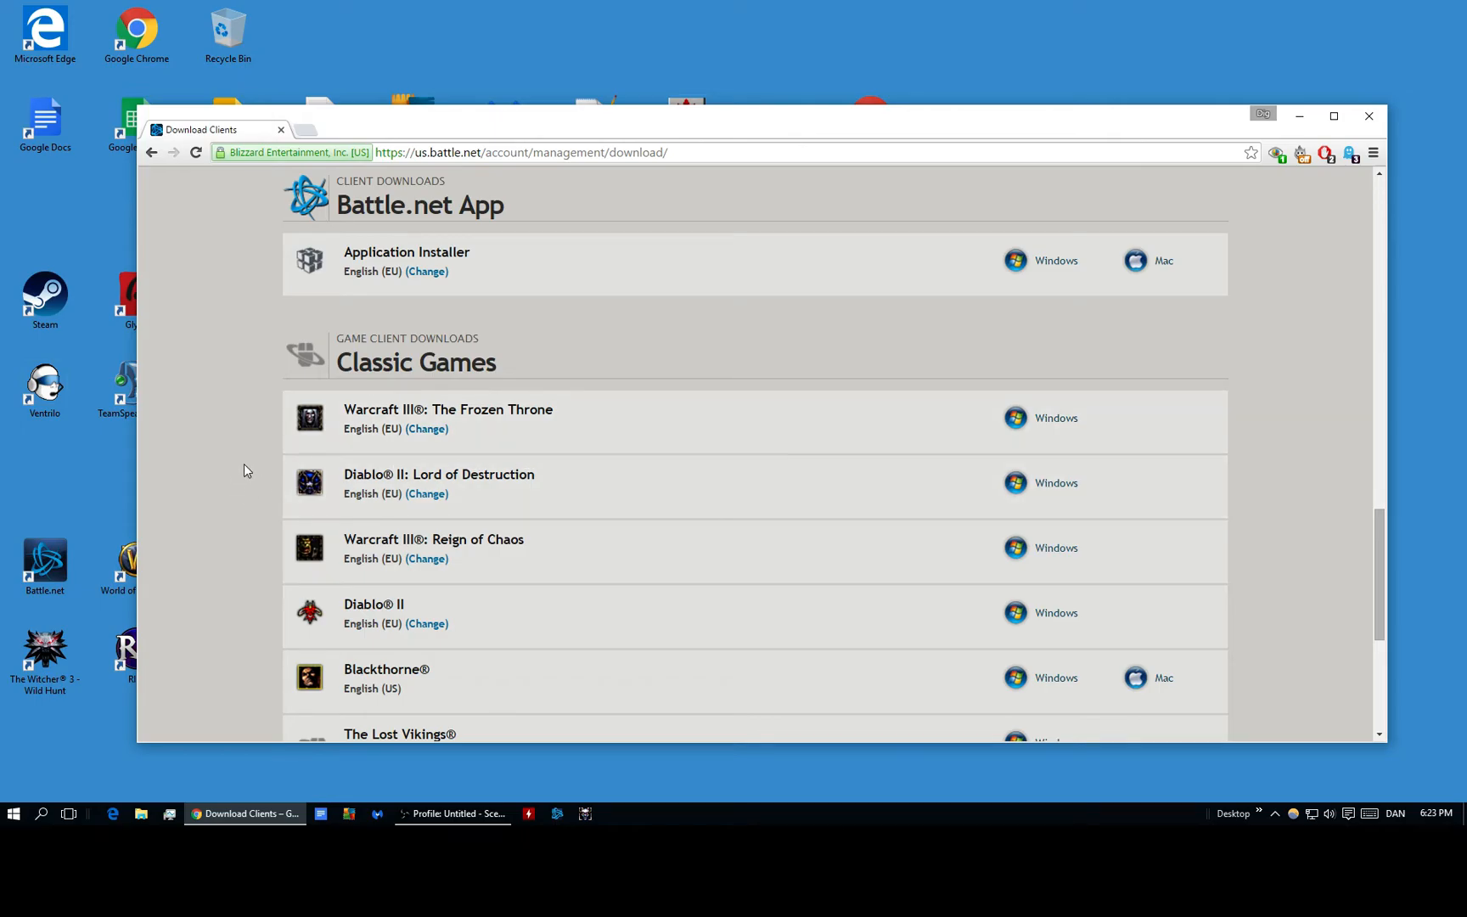
scroll("down", 3)
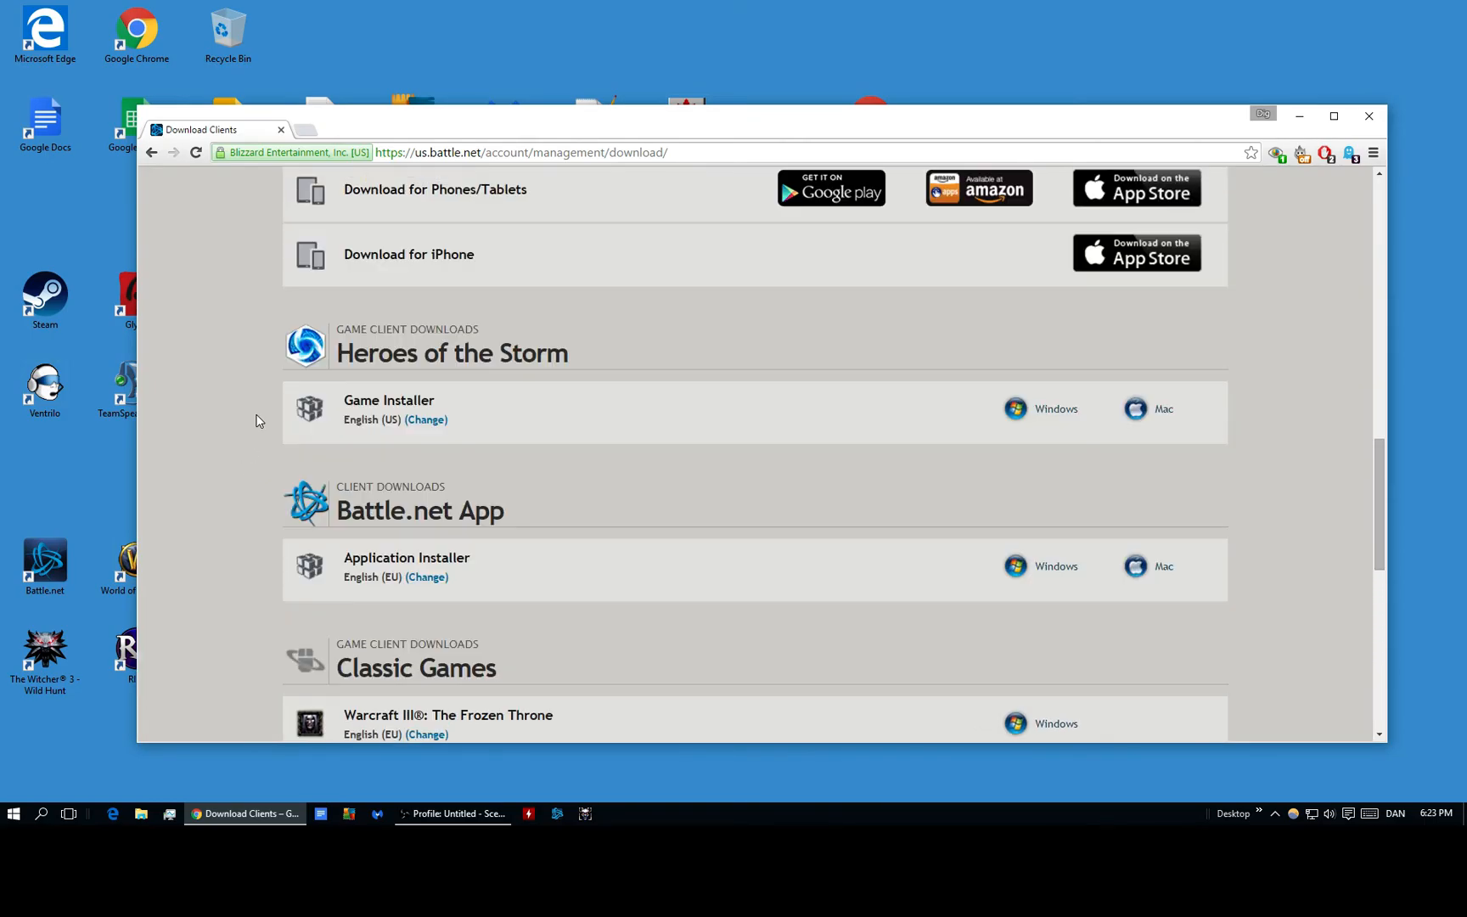
scroll("down", 3)
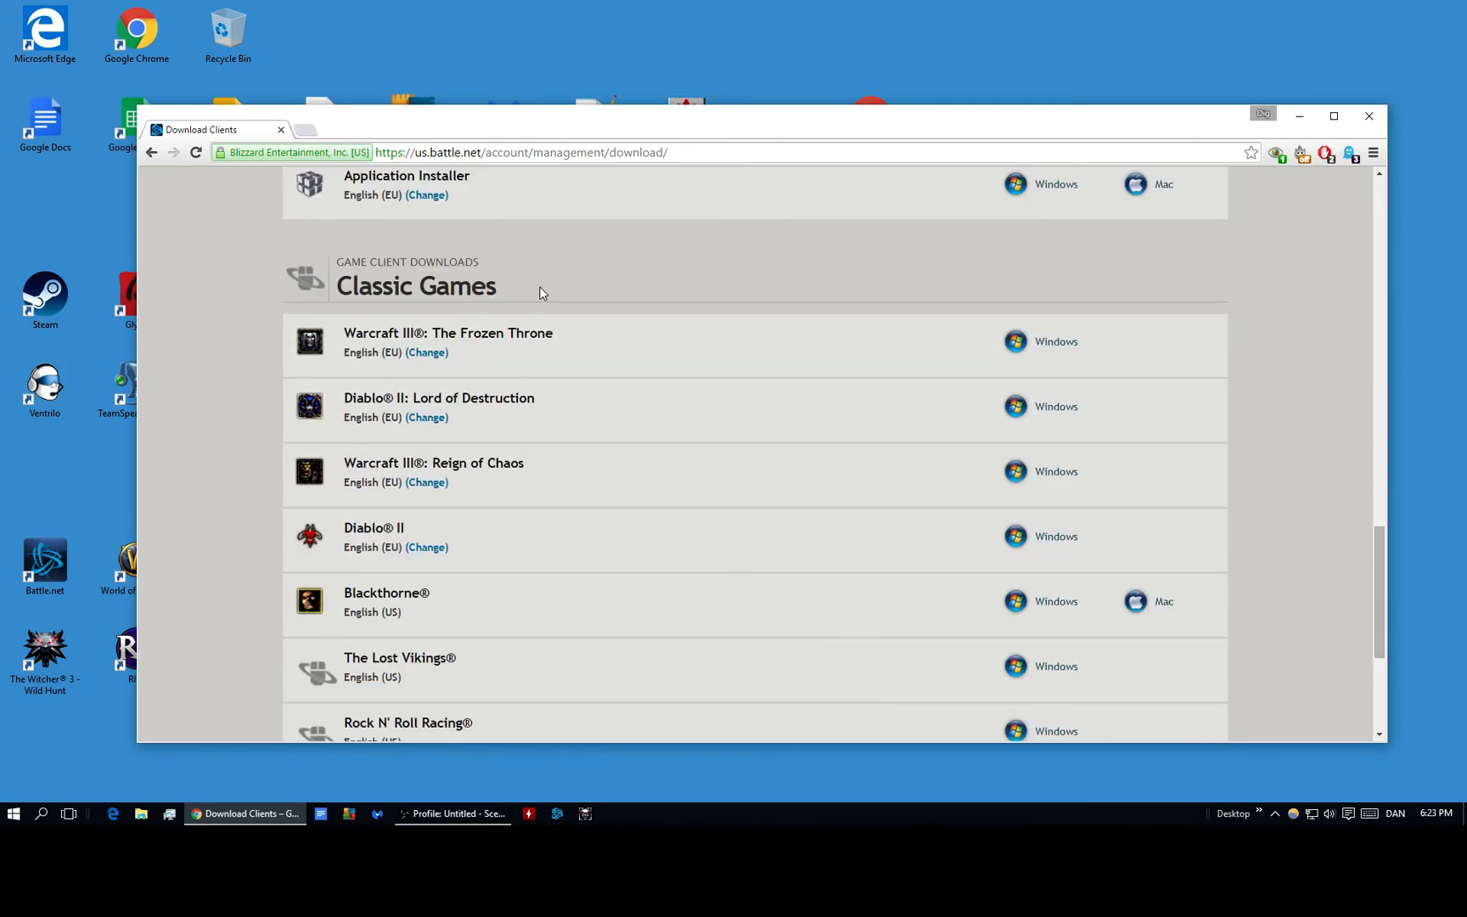
scroll("up", 3)
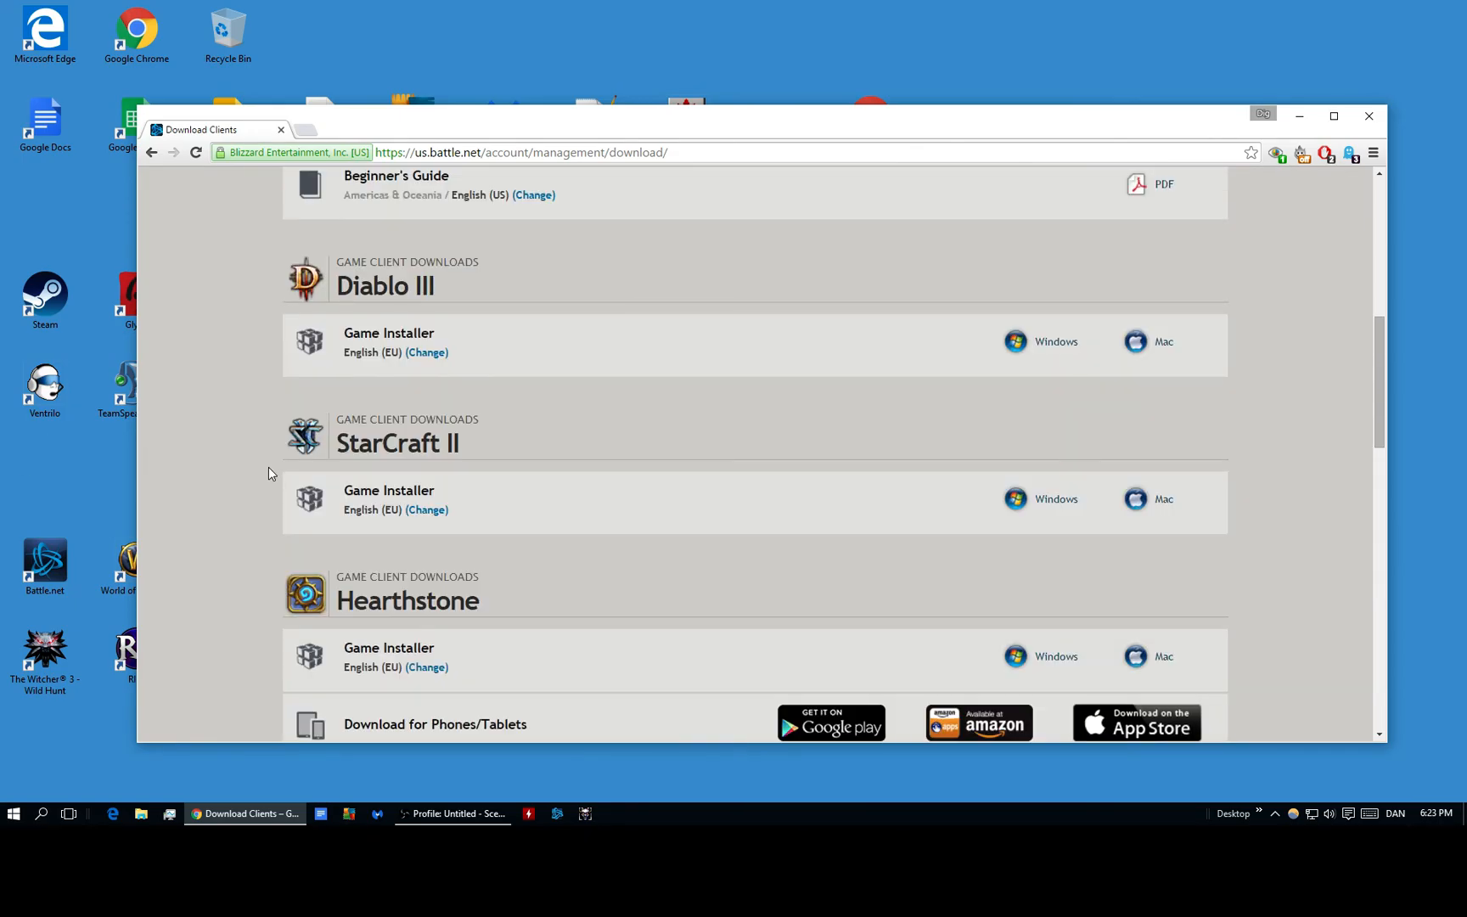
scroll("down", 3)
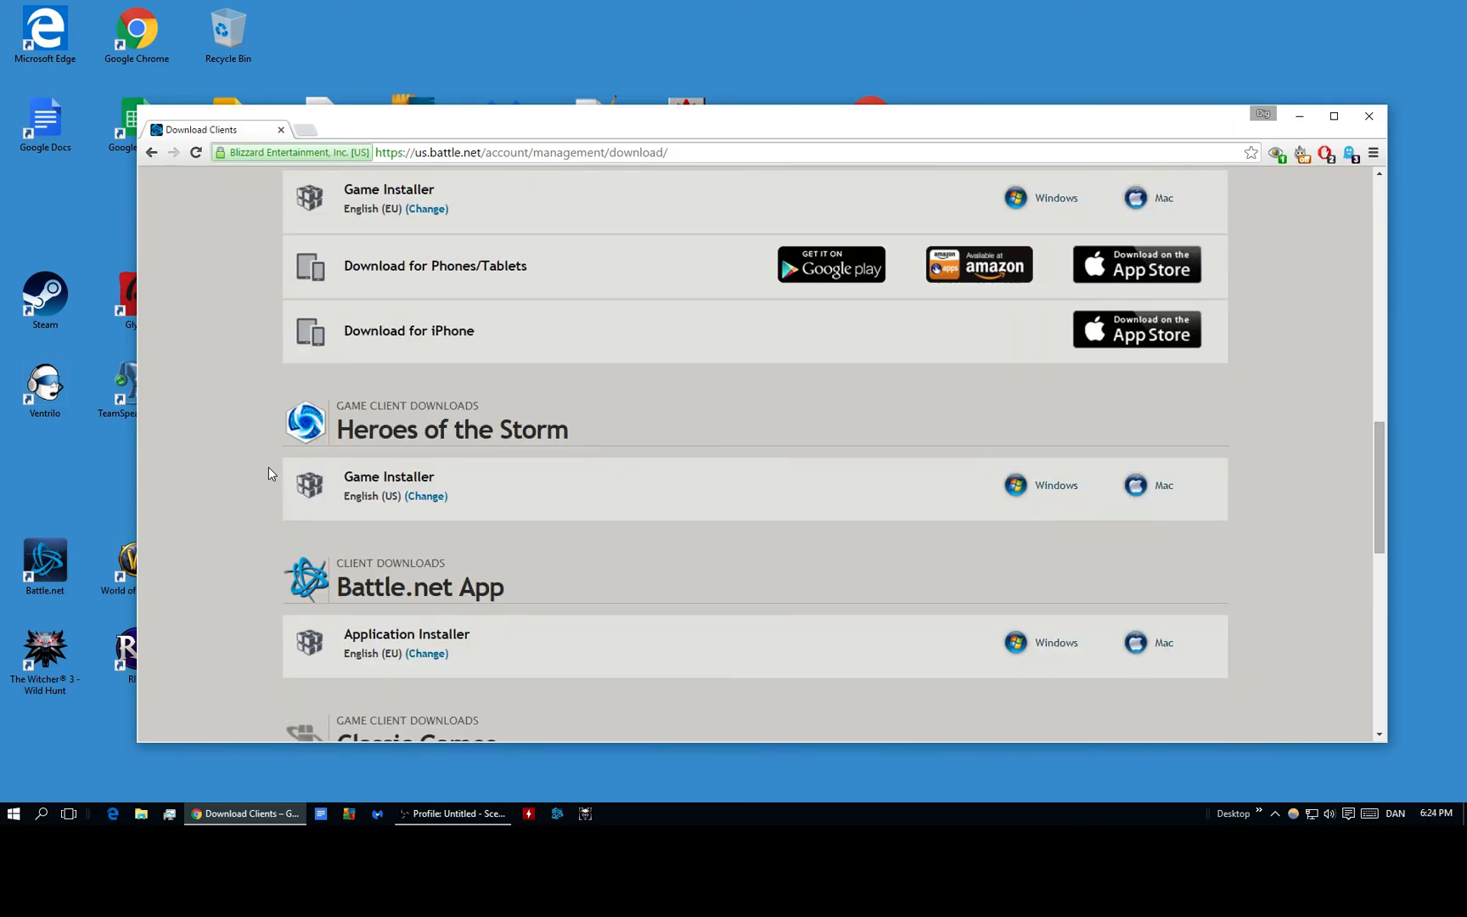
scroll("down", 3)
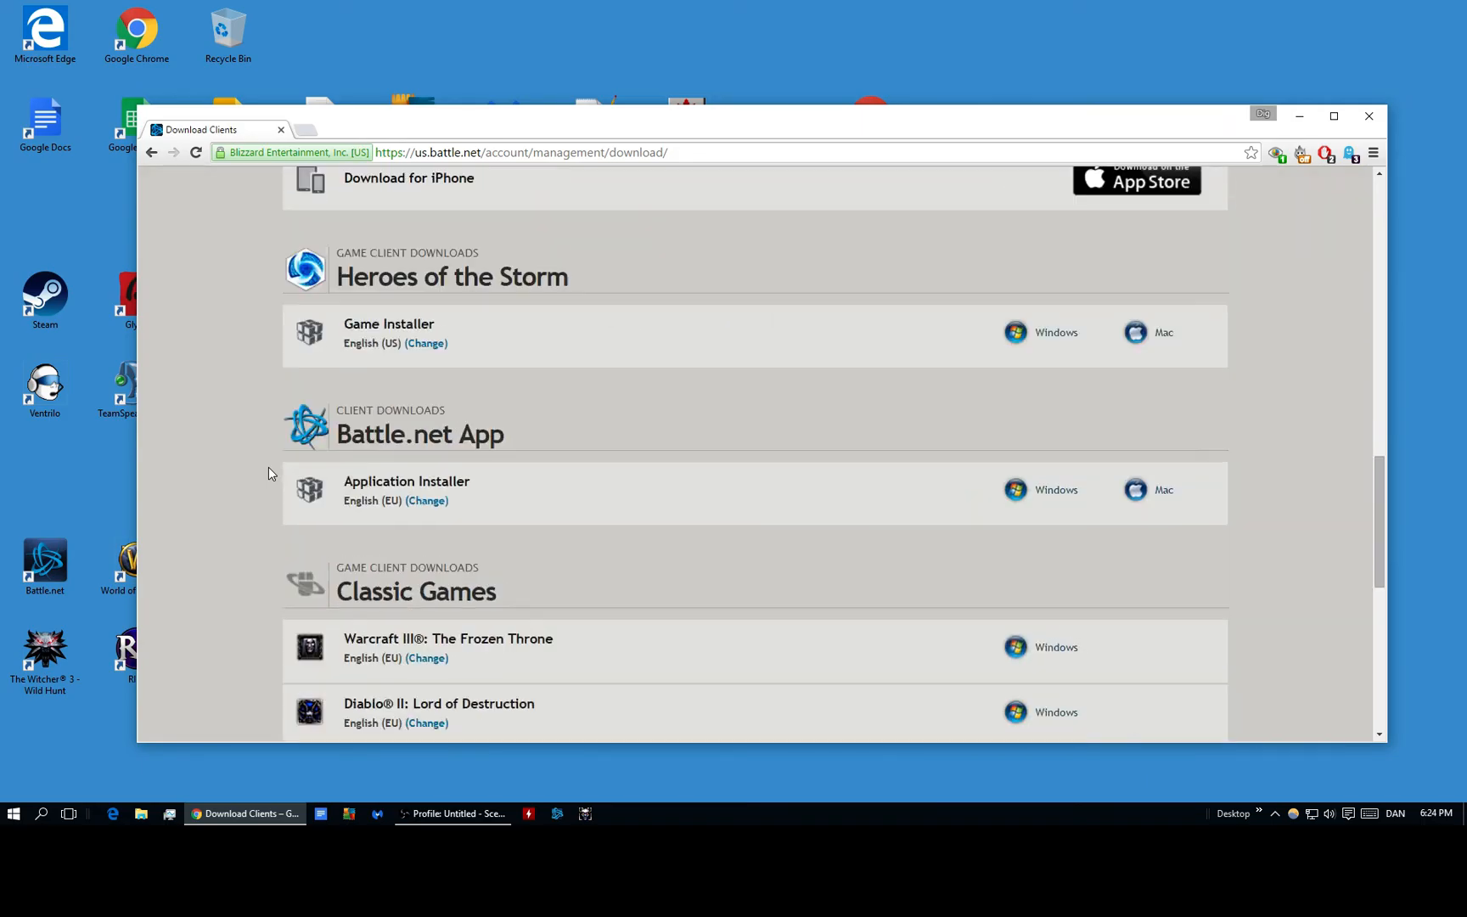
scroll("down", 3)
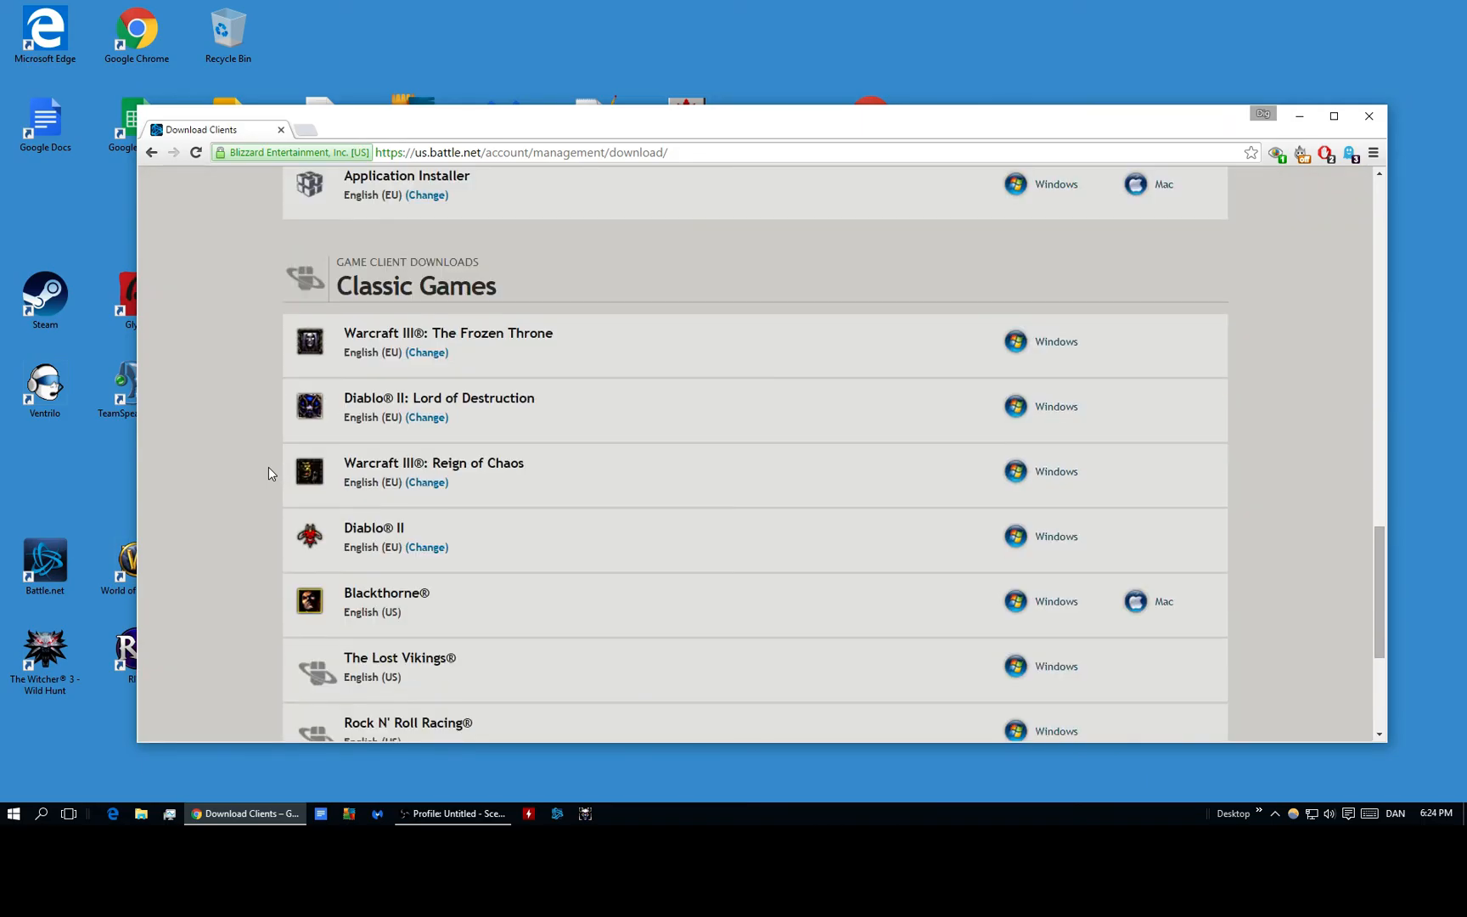
scroll("up", 3)
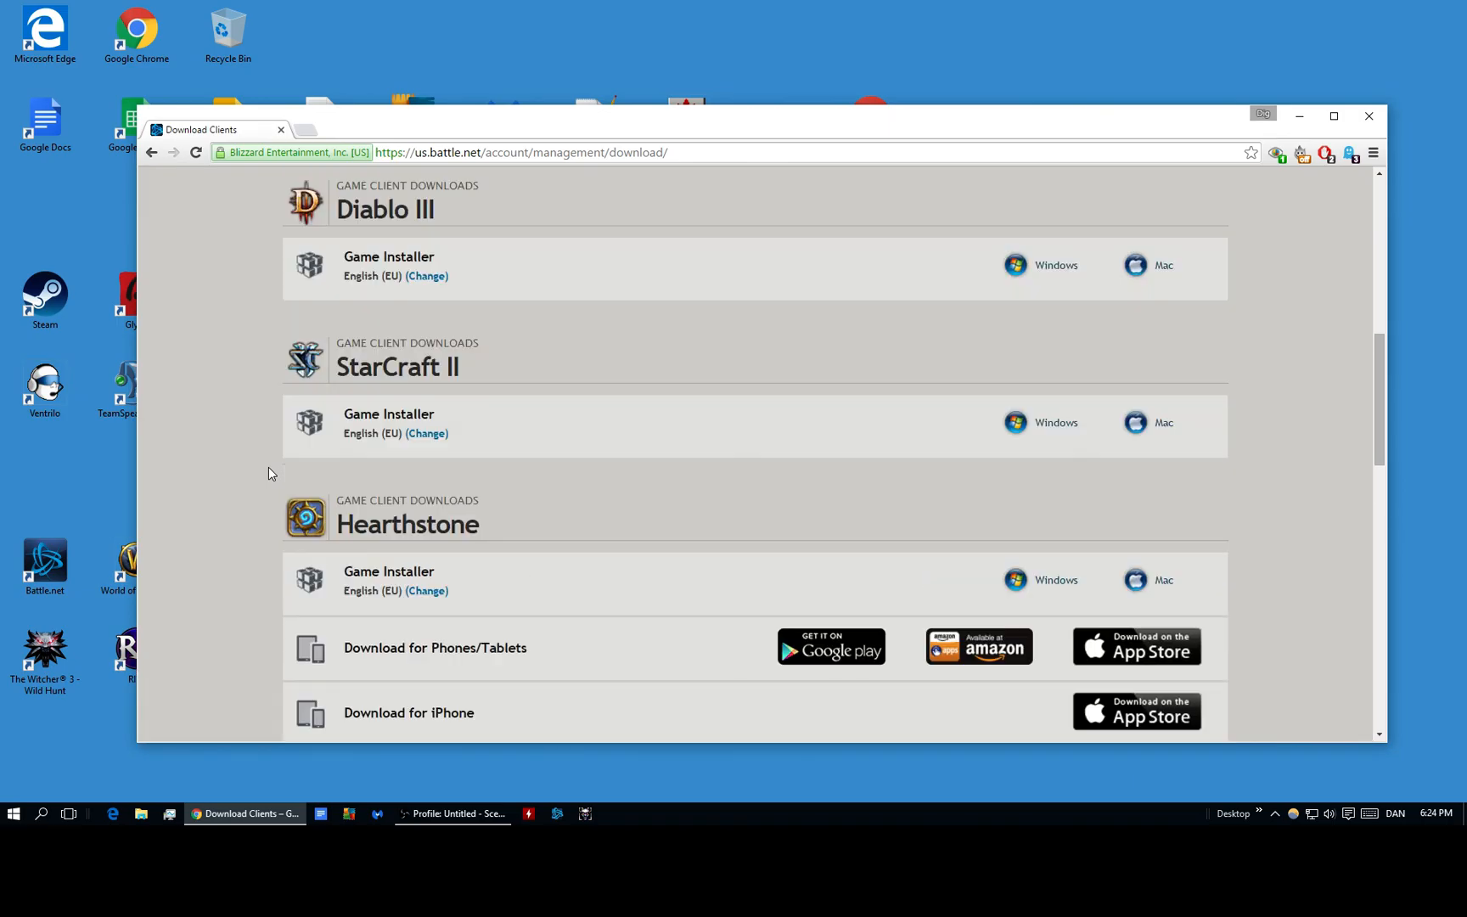
scroll("down", 3)
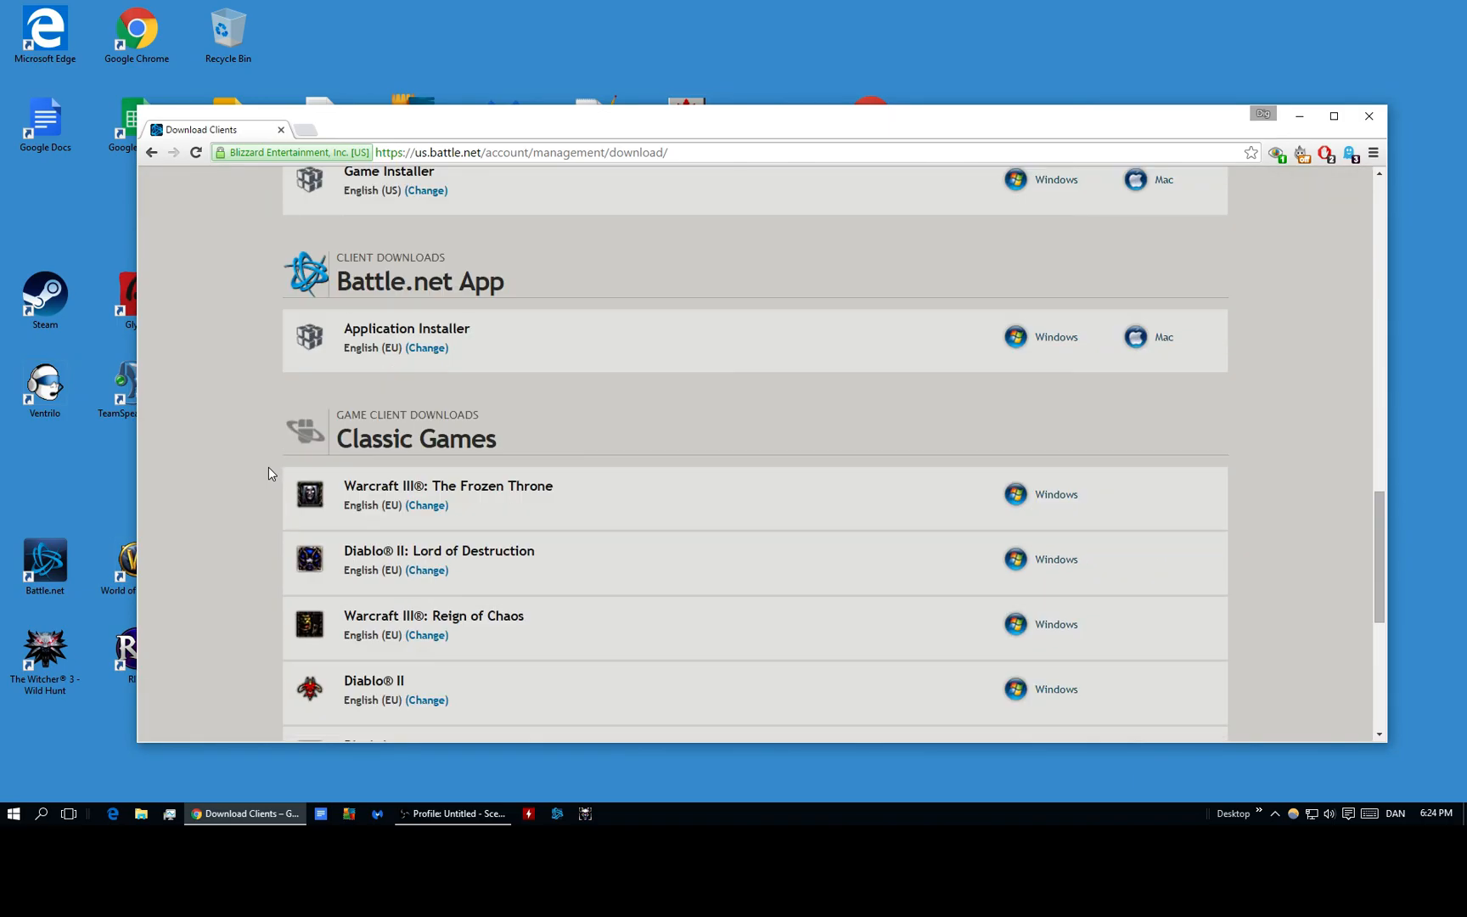